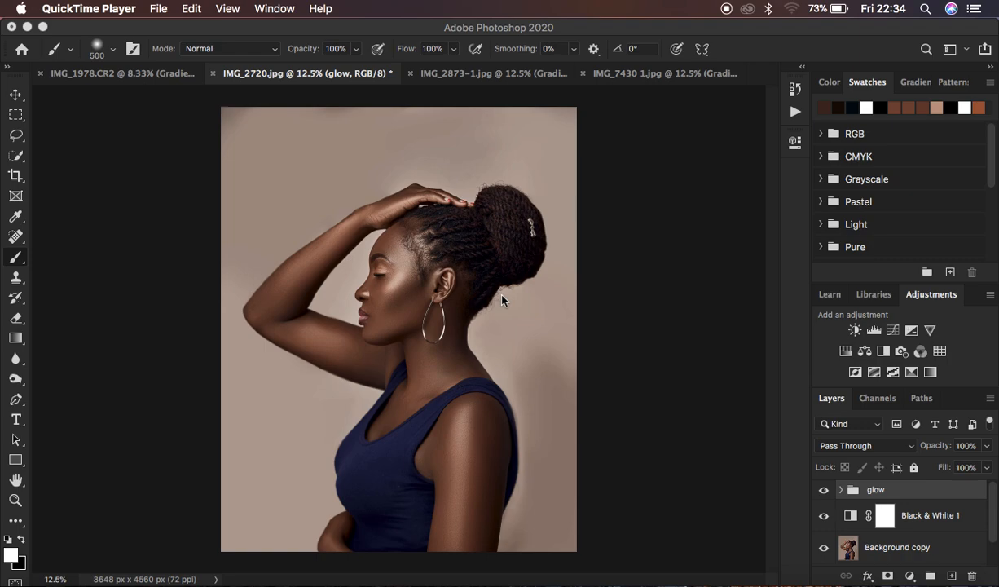
Toggle the glow group's visibility to compare, then add a Curves 1 adjustment layer.
left_click(823, 489)
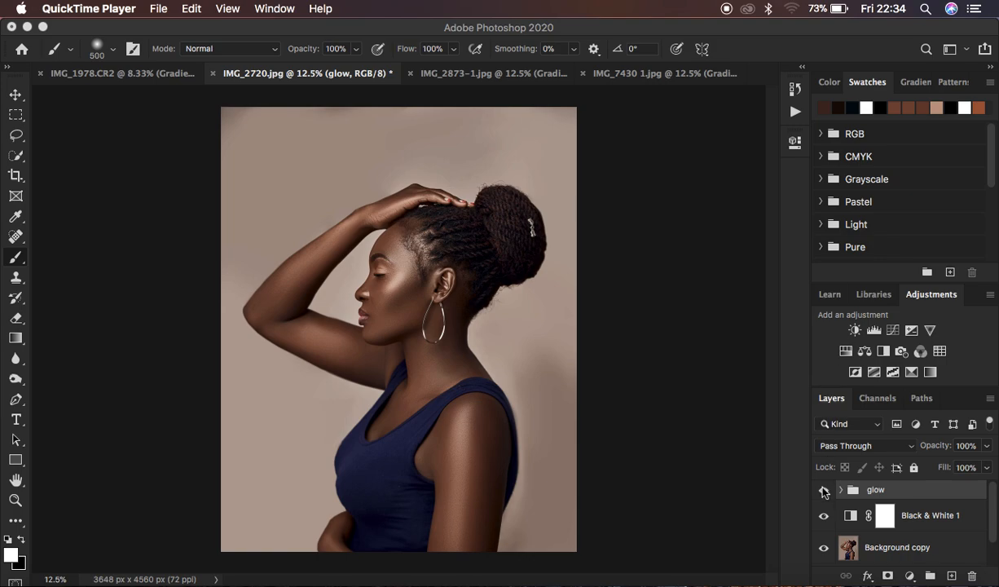
left_click(823, 488)
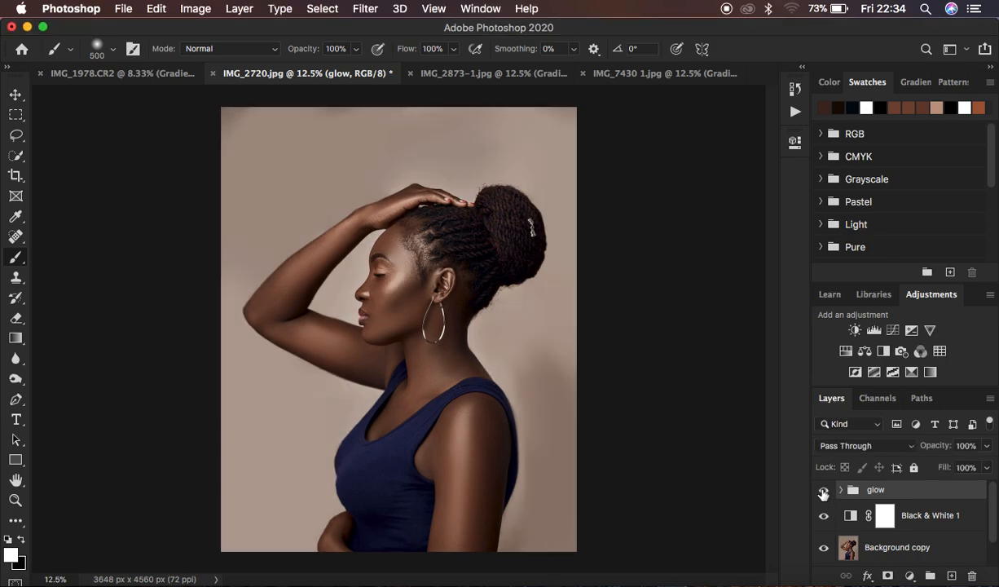
left_click(823, 489)
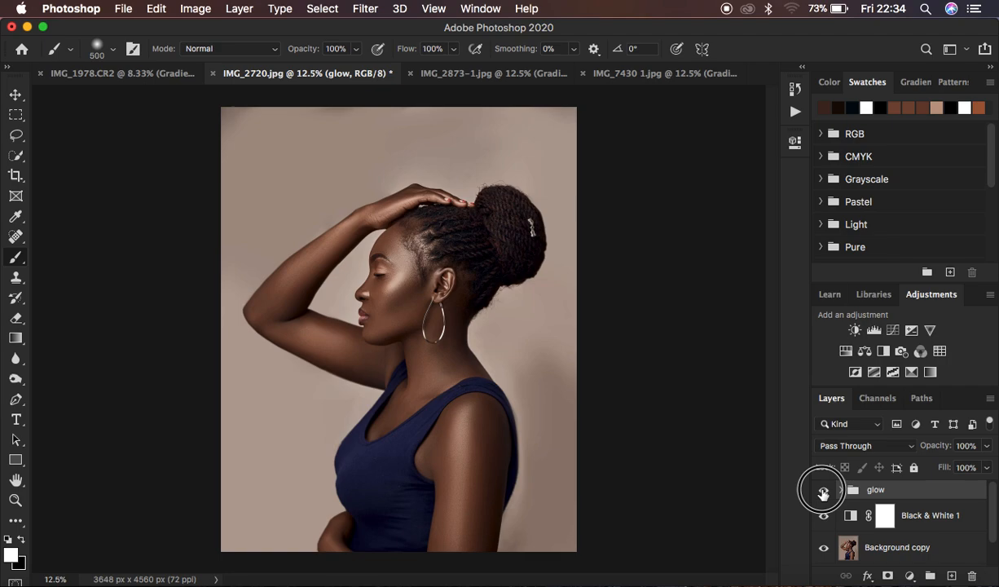
left_click(823, 489)
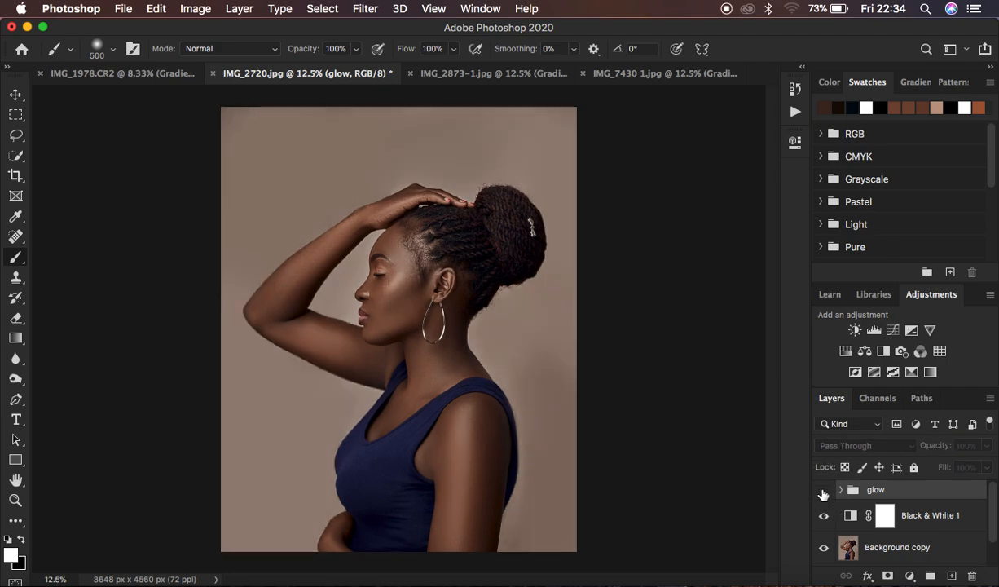
left_click(823, 489)
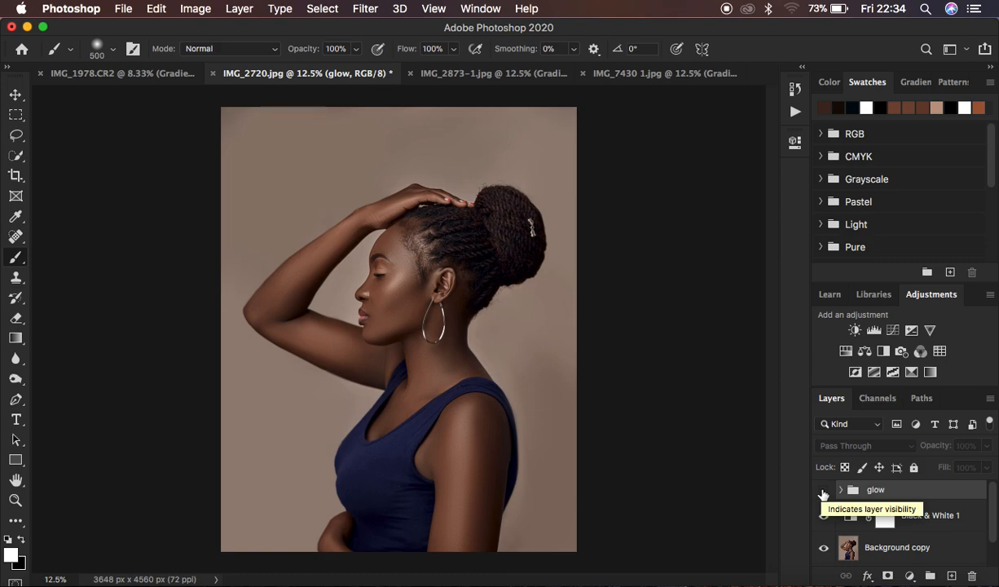
left_click(823, 488)
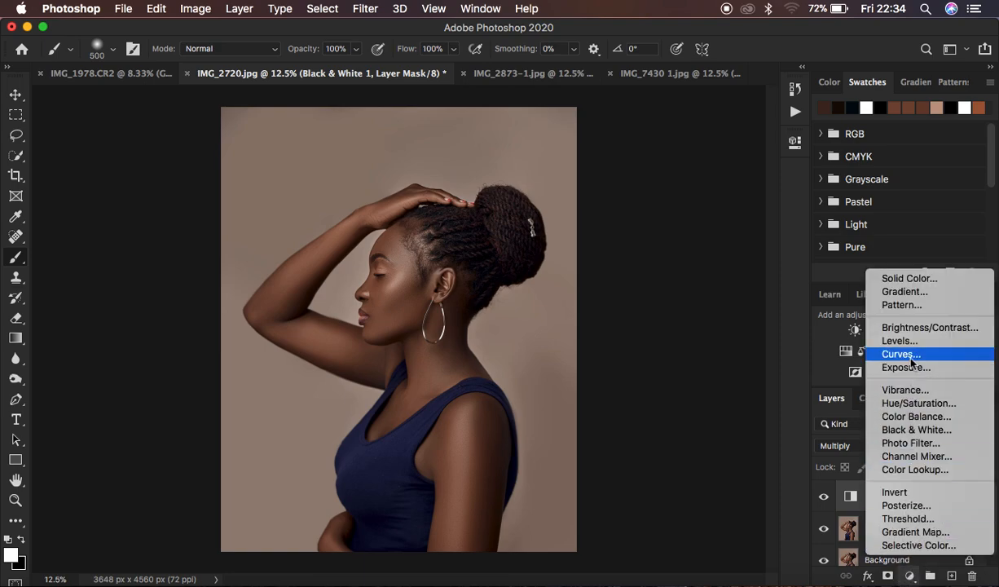
left_click(902, 354)
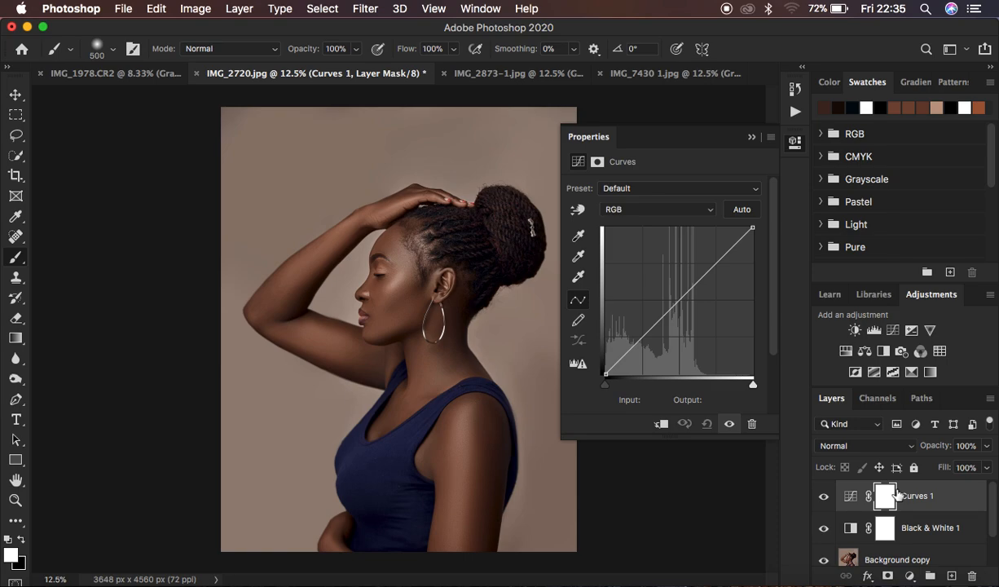
mouse_move(720, 326)
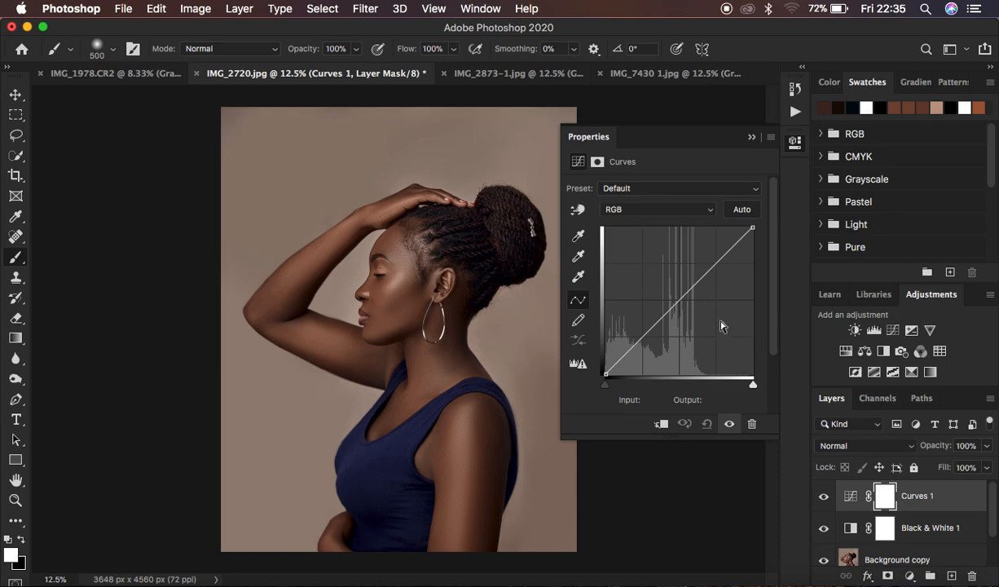
mouse_move(286, 33)
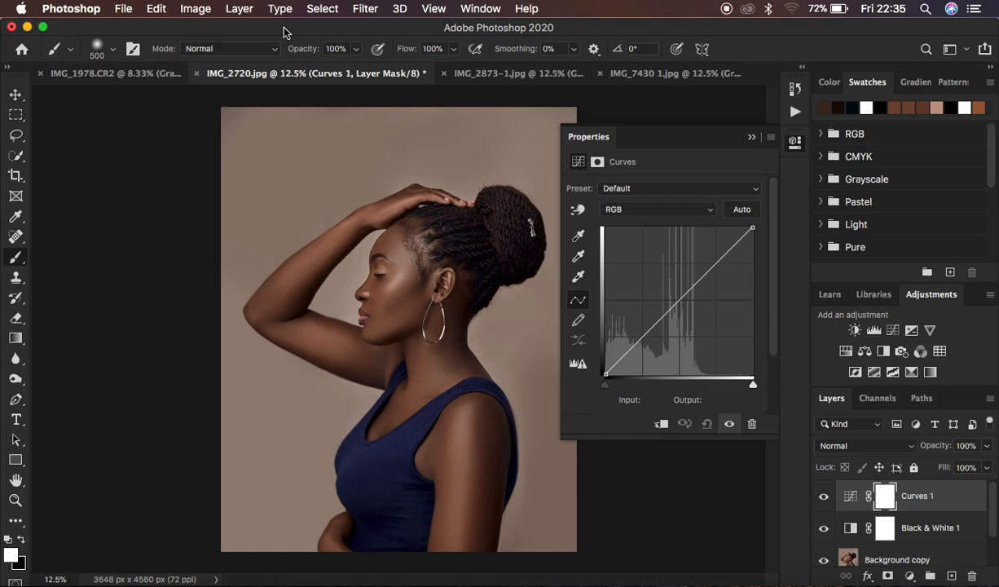
Bring up Select > Color Range with Sampled Colors, fuzziness 33 and a Quick Mask preview.
left_click(323, 9)
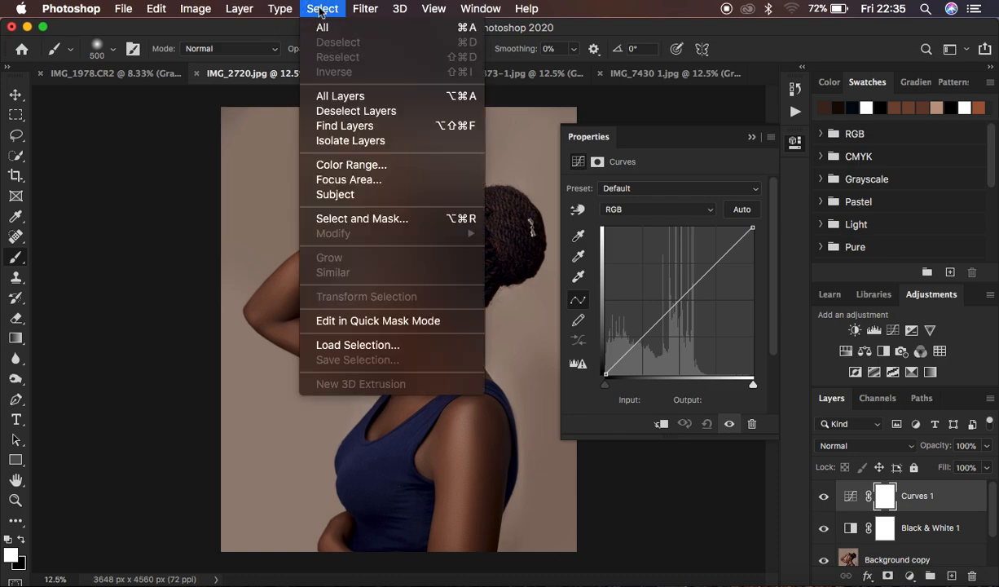
mouse_move(350, 163)
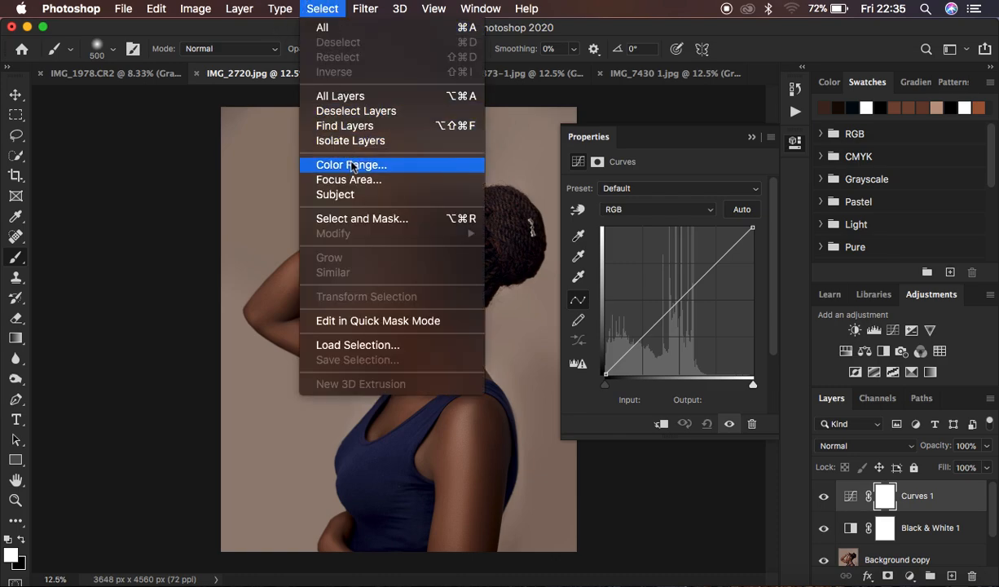
left_click(351, 165)
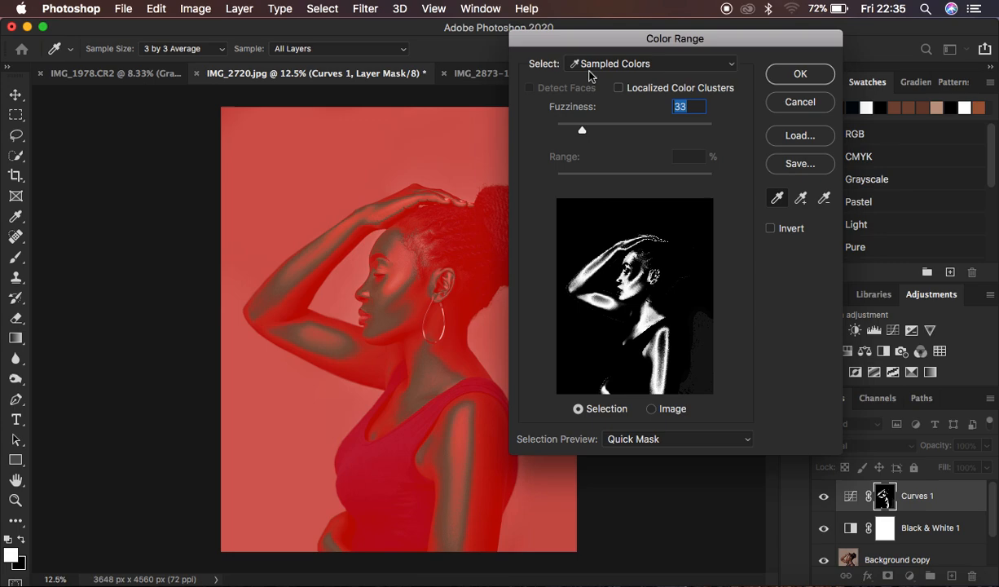
mouse_move(571, 72)
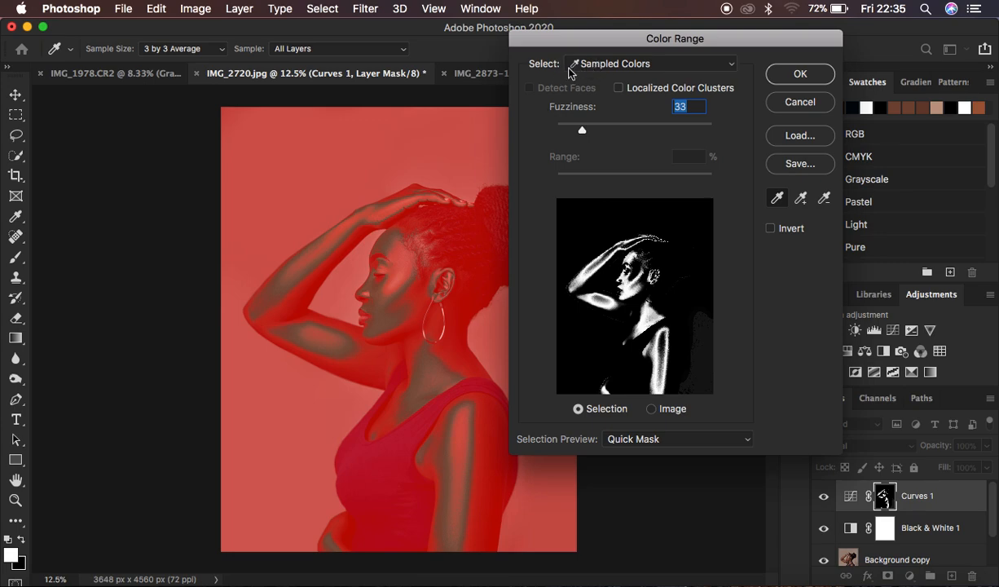
left_click(650, 64)
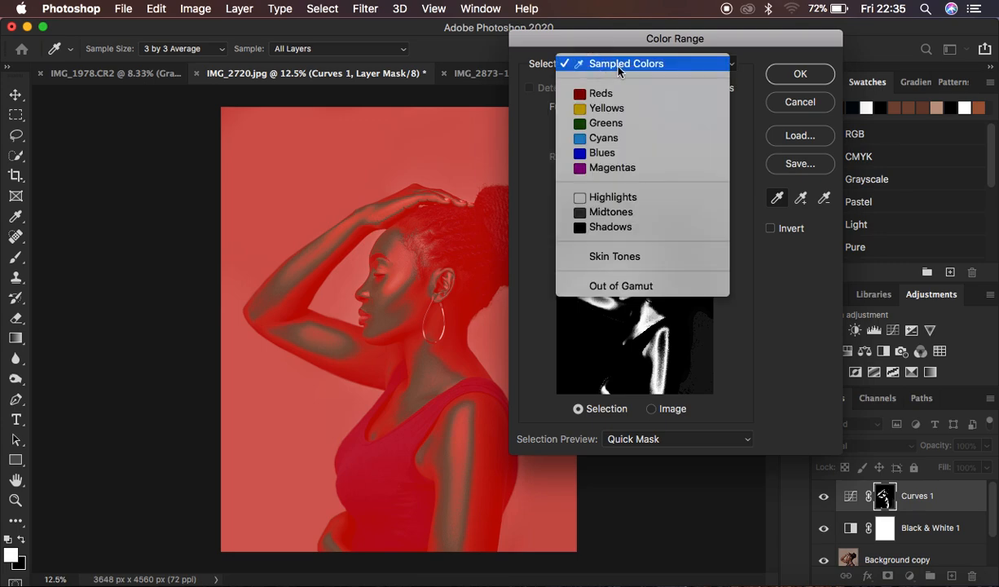
left_click(623, 64)
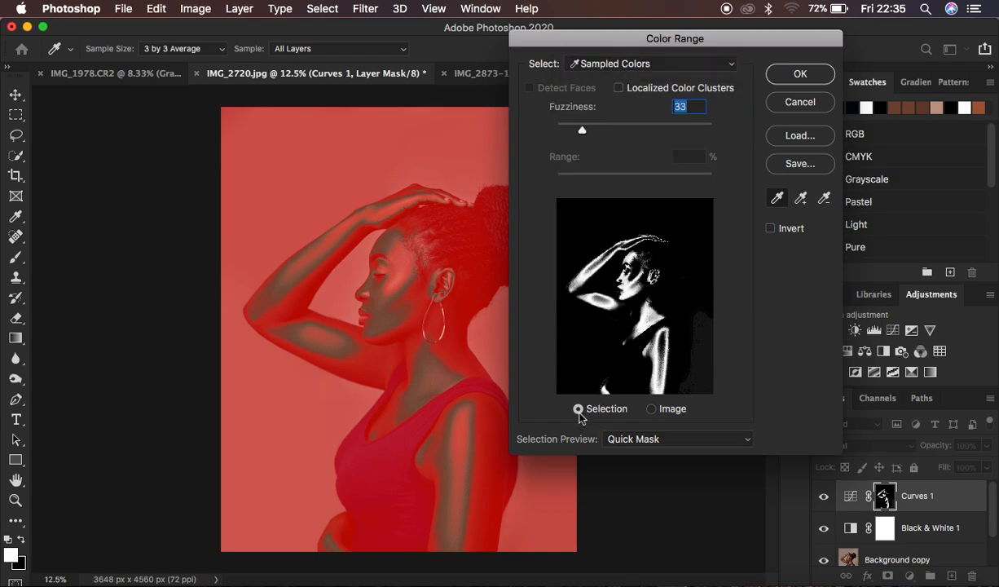
left_click(676, 439)
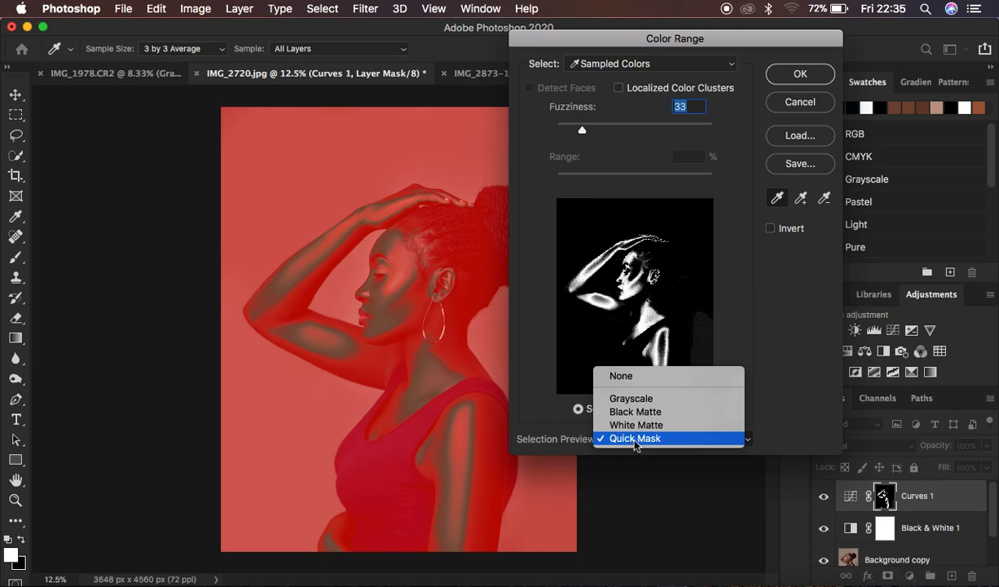
left_click(633, 437)
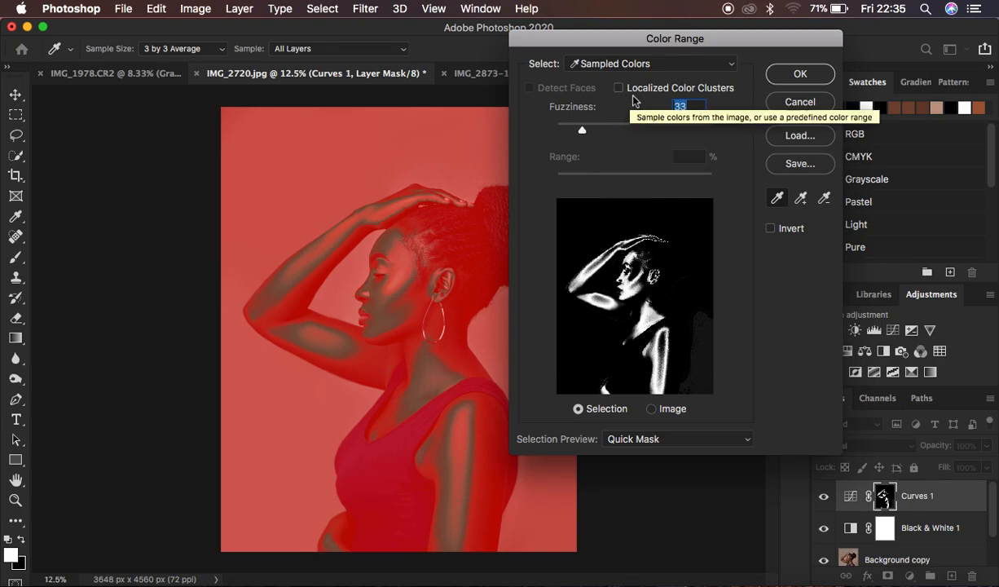
mouse_move(711, 96)
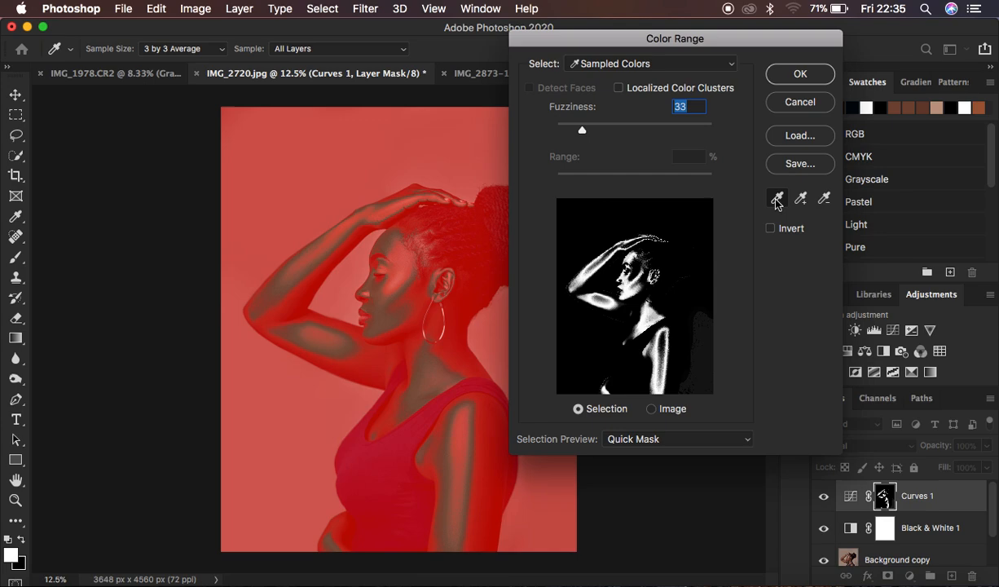
mouse_move(764, 228)
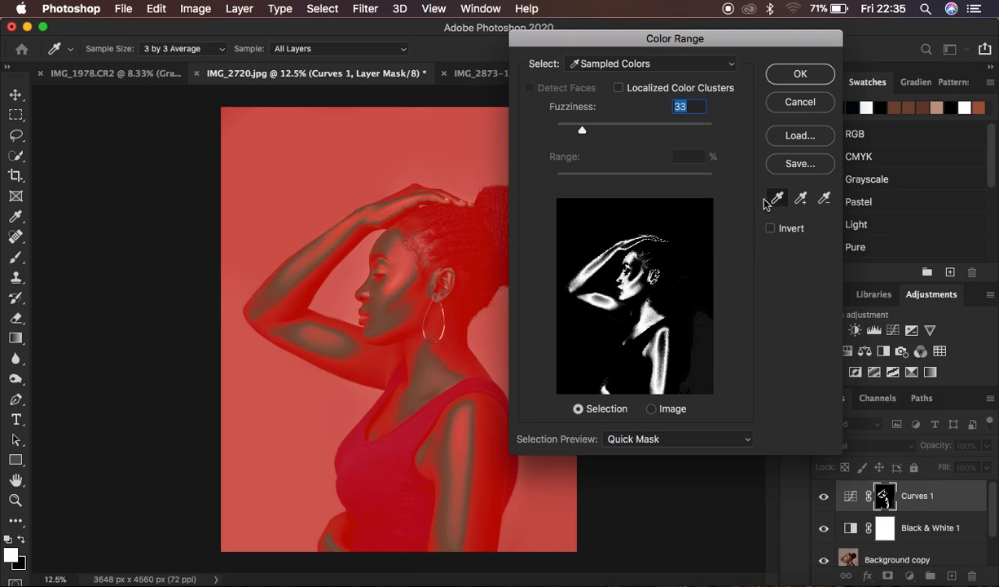
Keep the eyedropper sample size at 3 by 3 Average for Color Range sampling.
left_click(183, 49)
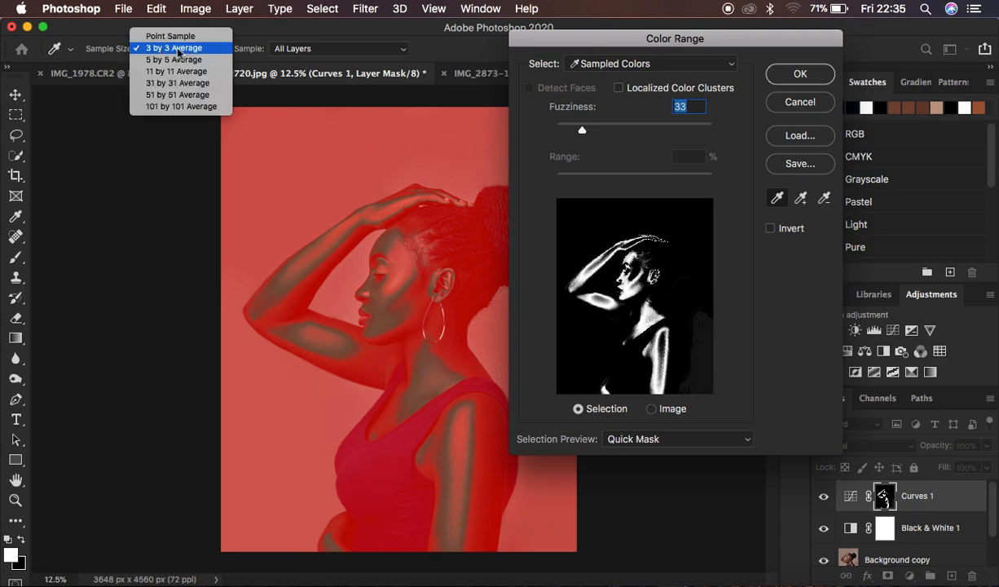
mouse_move(199, 56)
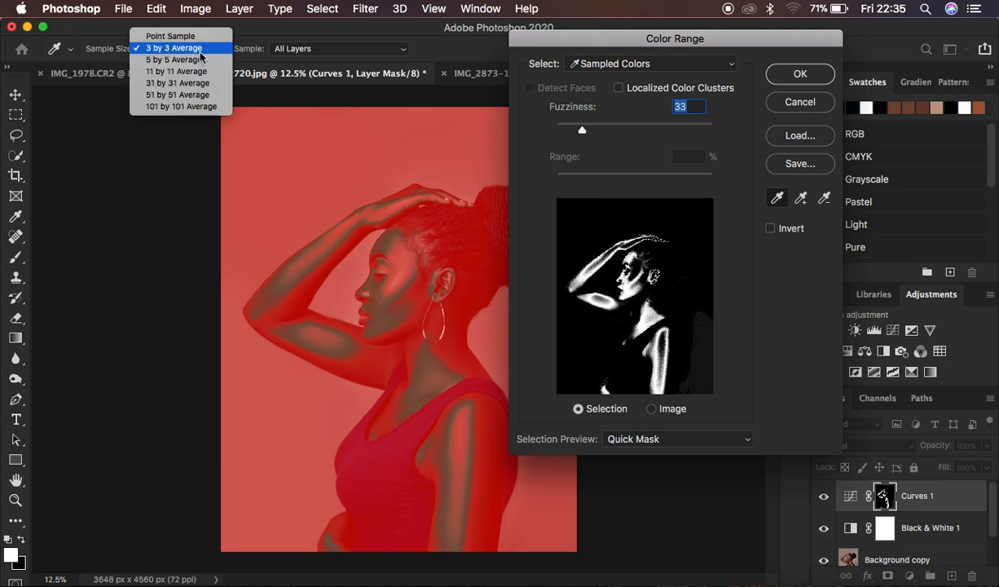
mouse_move(194, 55)
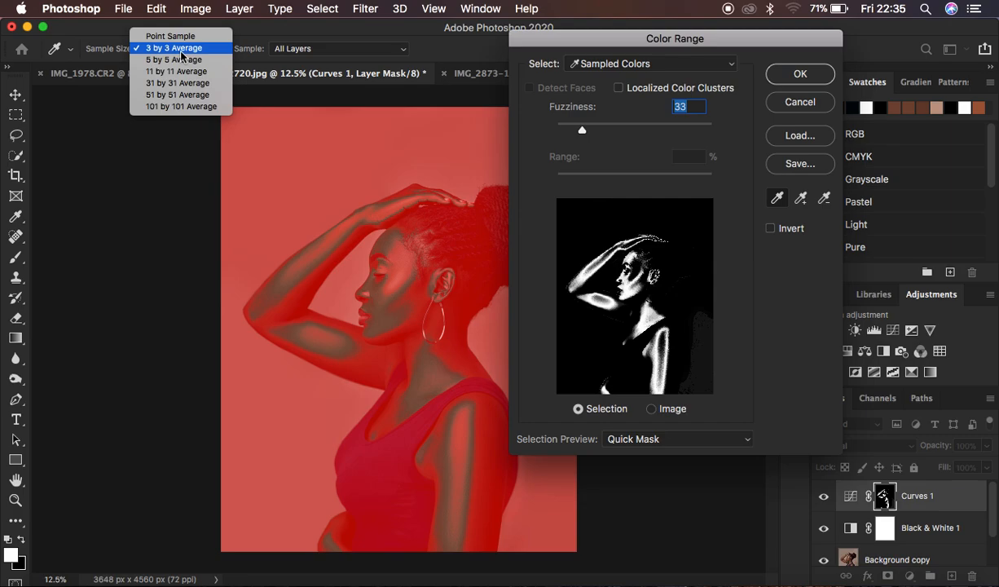
left_click(183, 58)
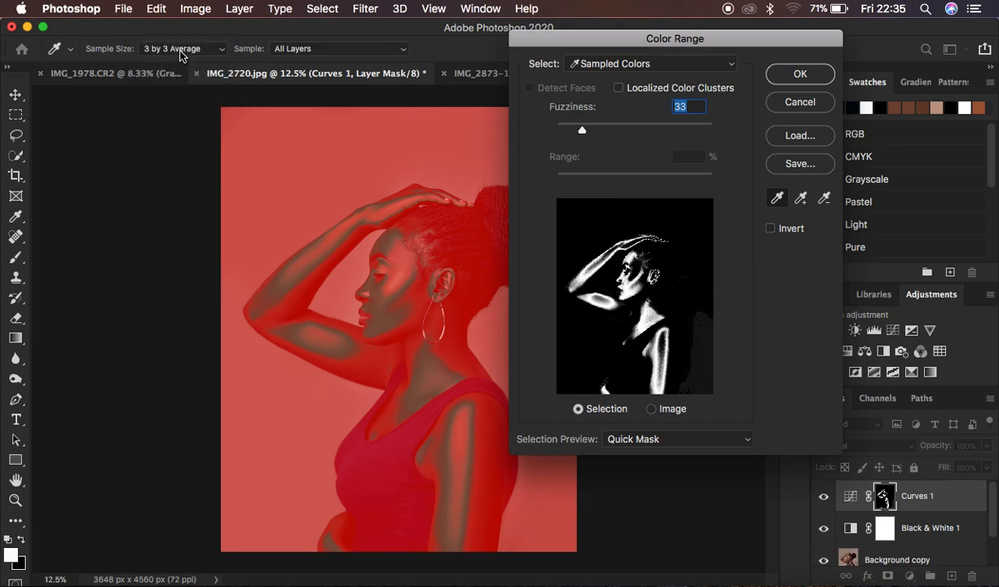
mouse_move(382, 181)
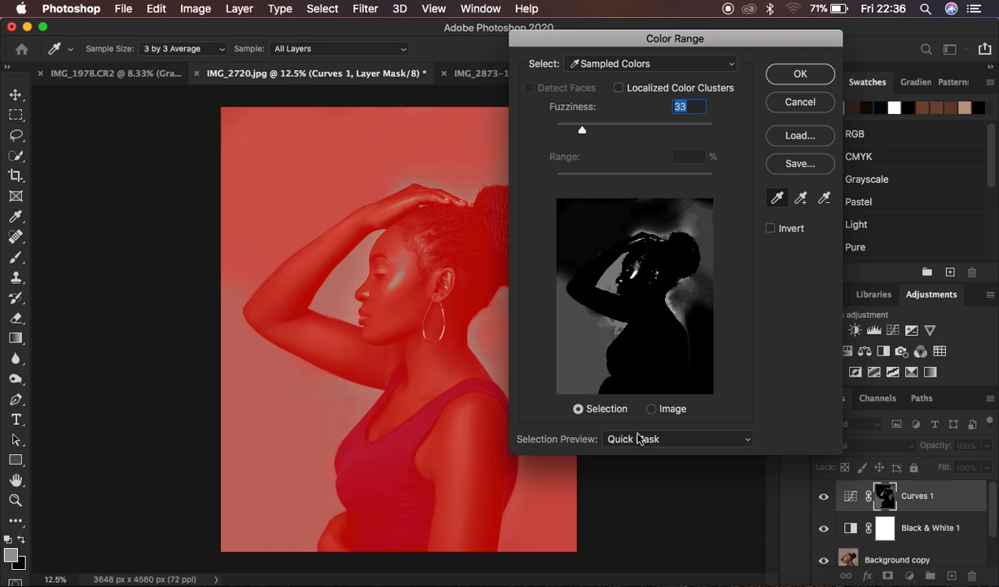
mouse_move(649, 443)
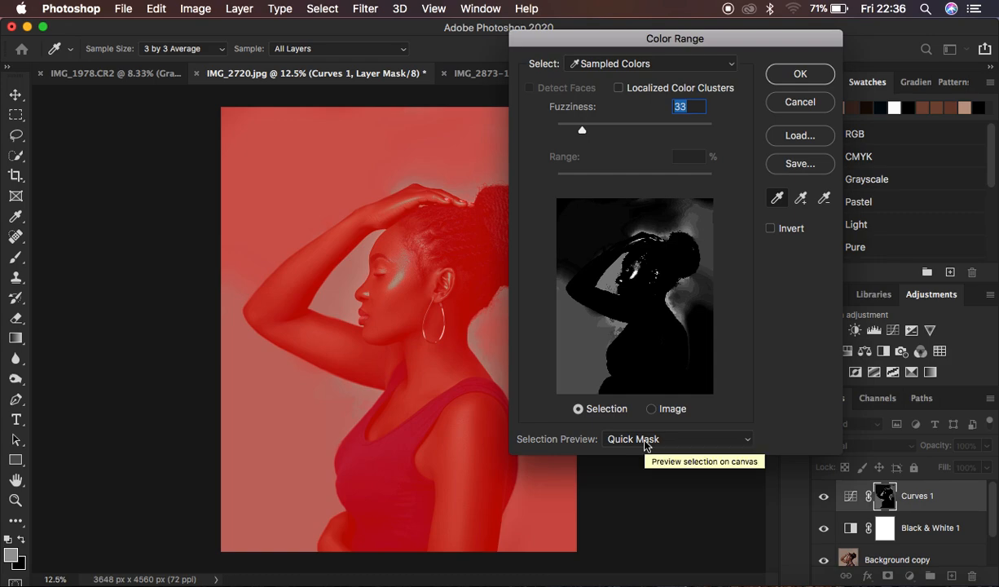
mouse_move(376, 284)
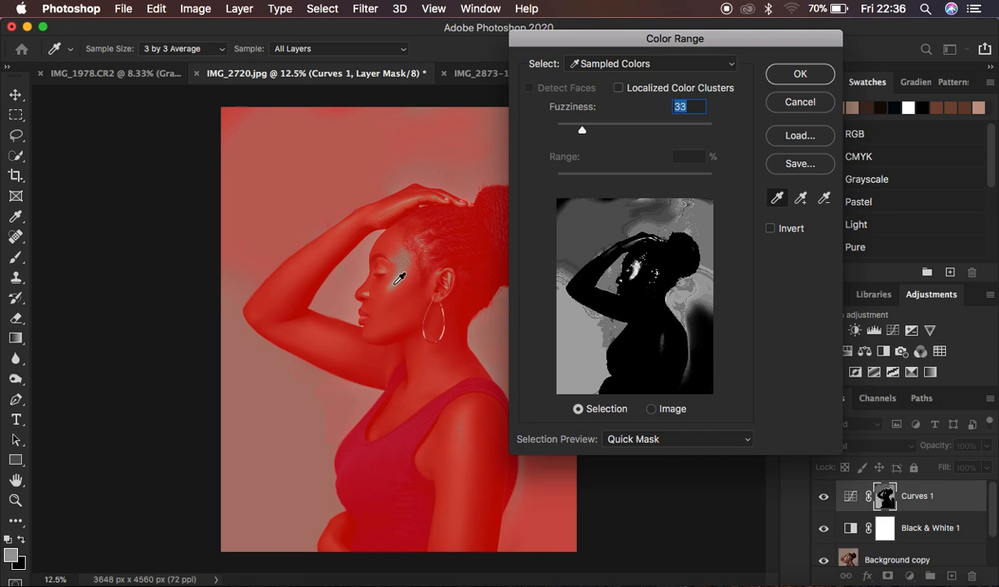
Sample the lit skin on the face and raise Color Range fuzziness to 81.
left_click(394, 280)
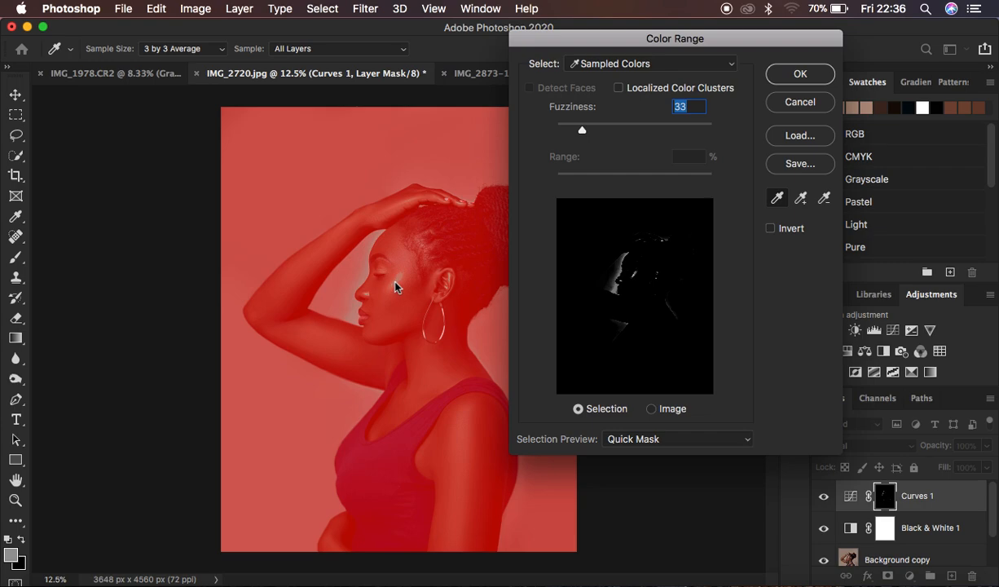
left_click(399, 281)
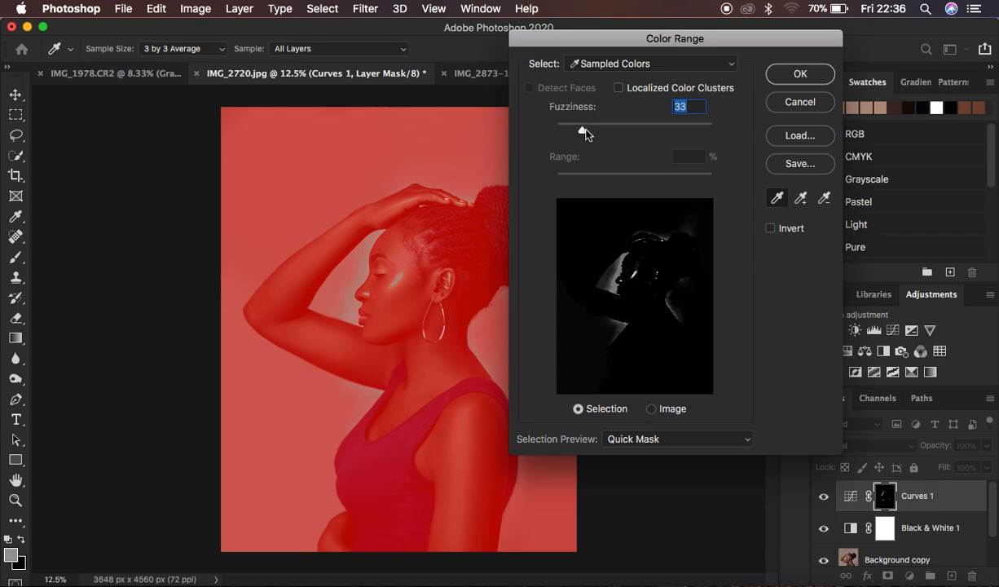
mouse_move(584, 132)
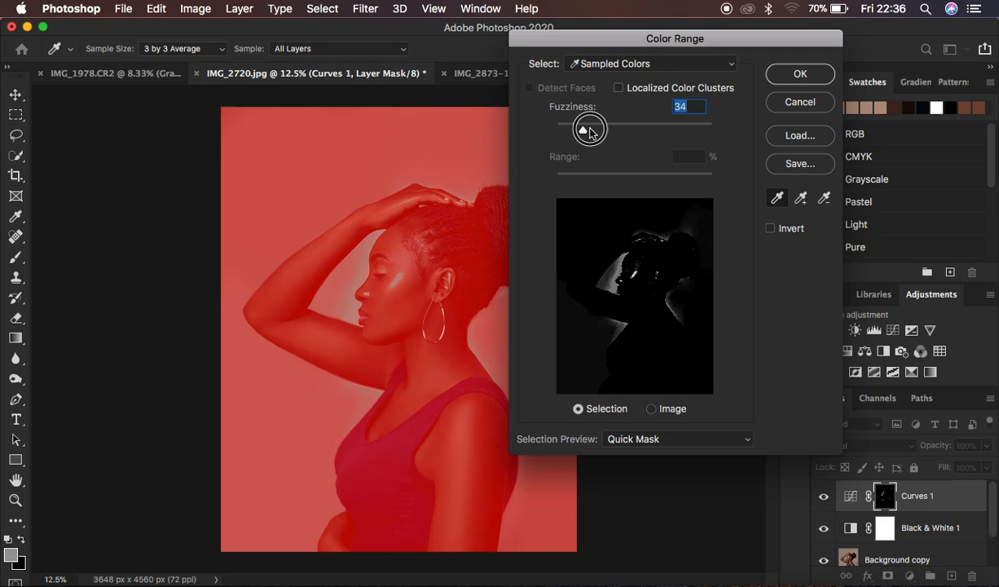
left_click_drag(588, 127, 630, 128)
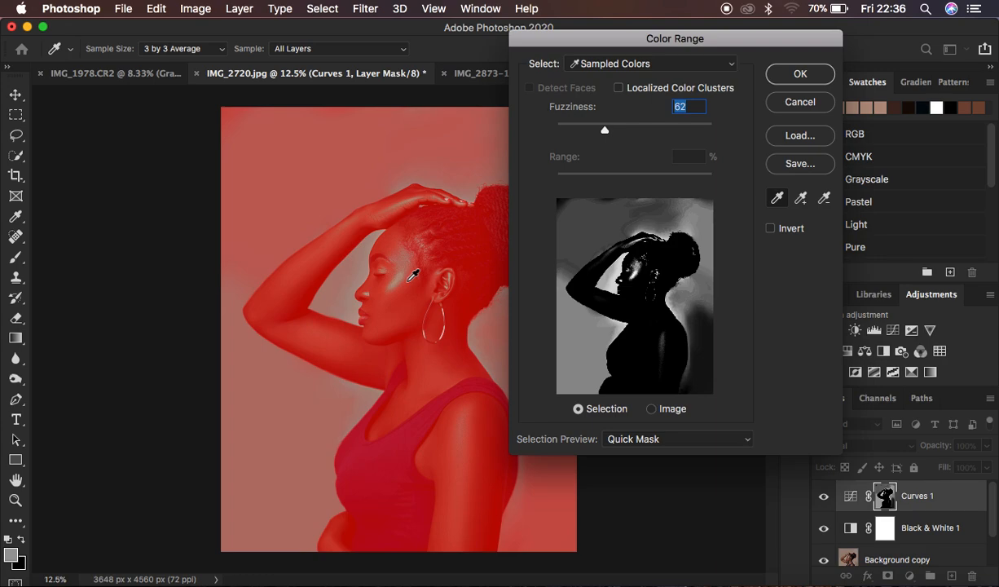
mouse_move(378, 279)
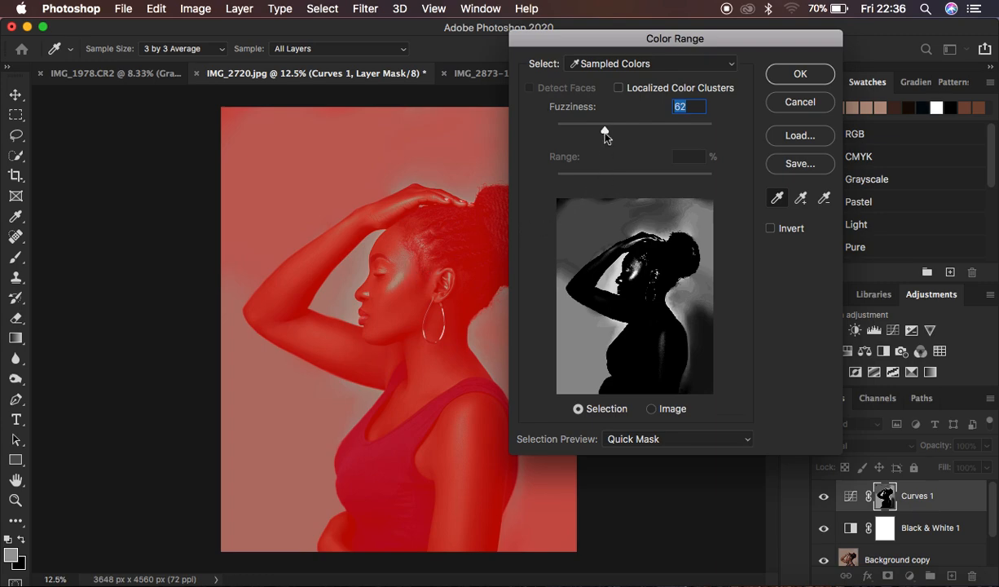
left_click_drag(603, 128, 616, 127)
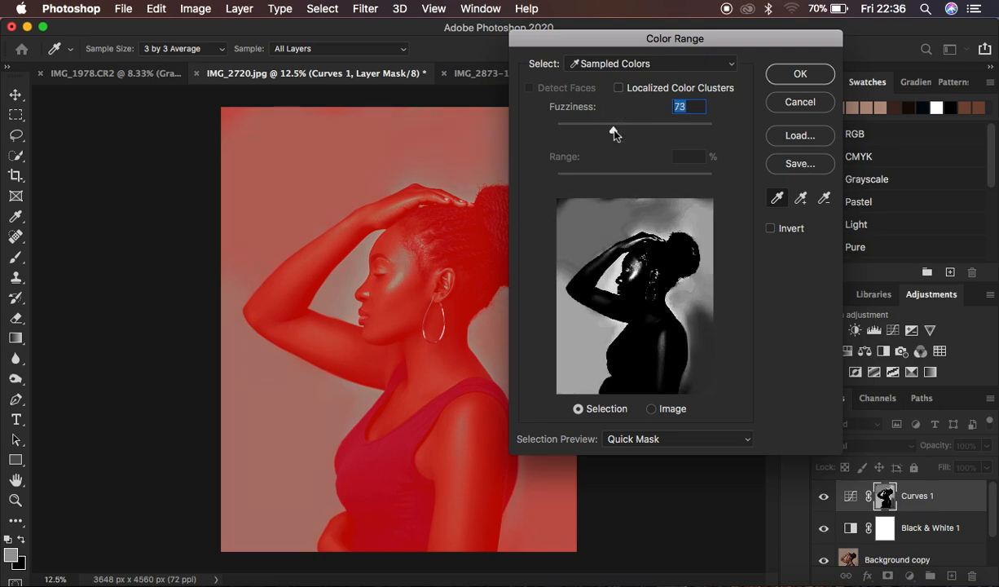
left_click_drag(613, 129, 621, 131)
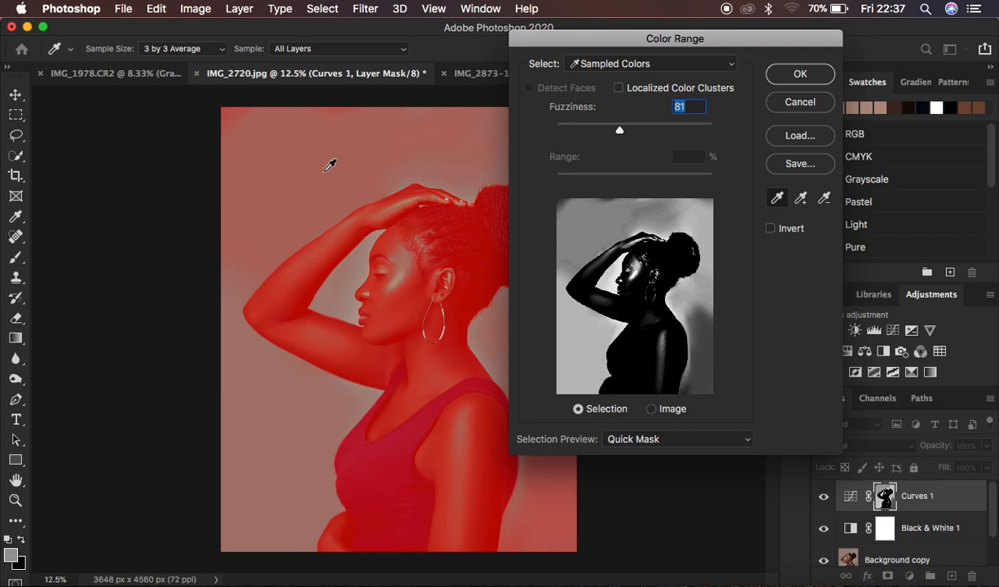
mouse_move(616, 129)
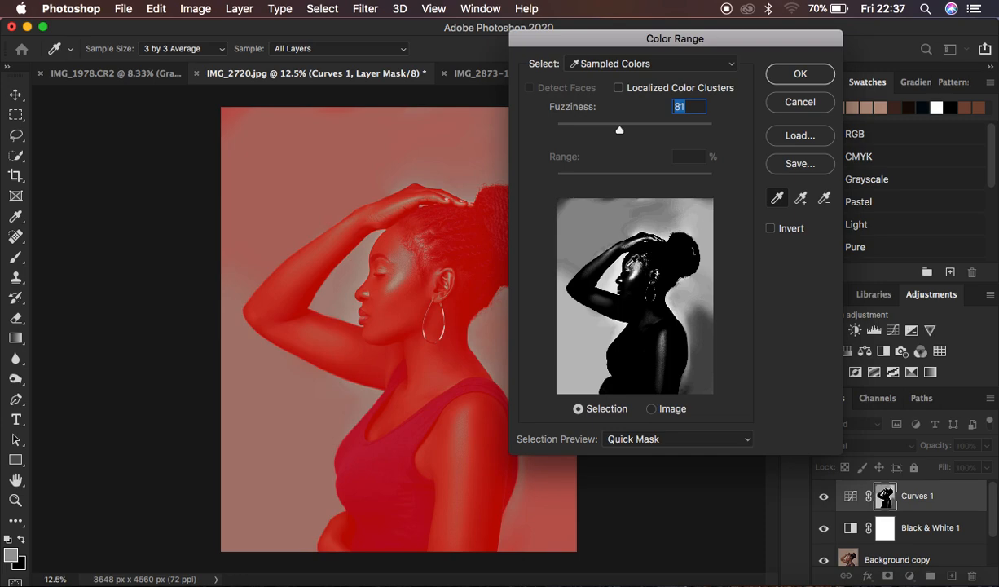
mouse_move(669, 369)
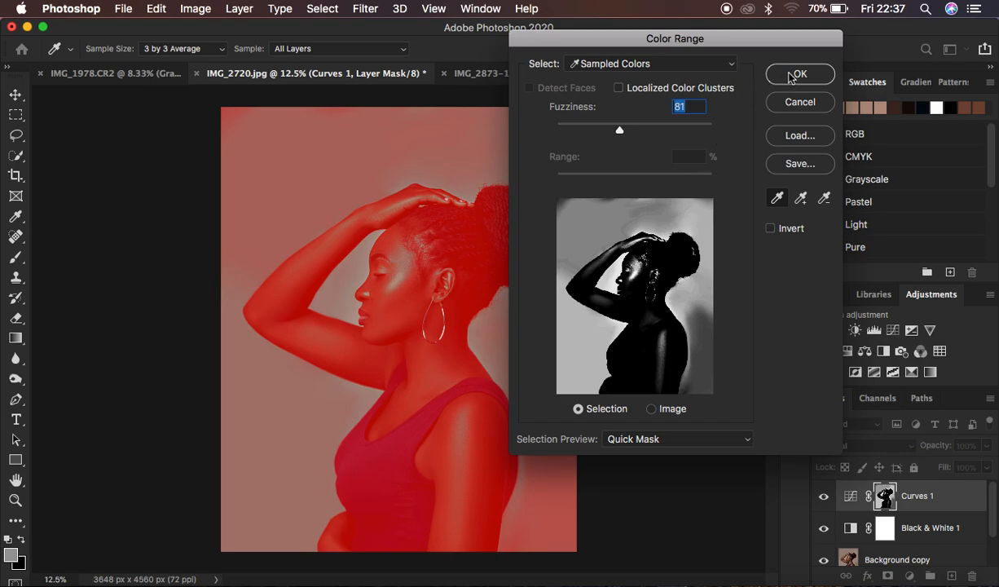
Confirm the light-tone selection as Curves 1's mask and lift the curve midpoint to brighten.
left_click(800, 75)
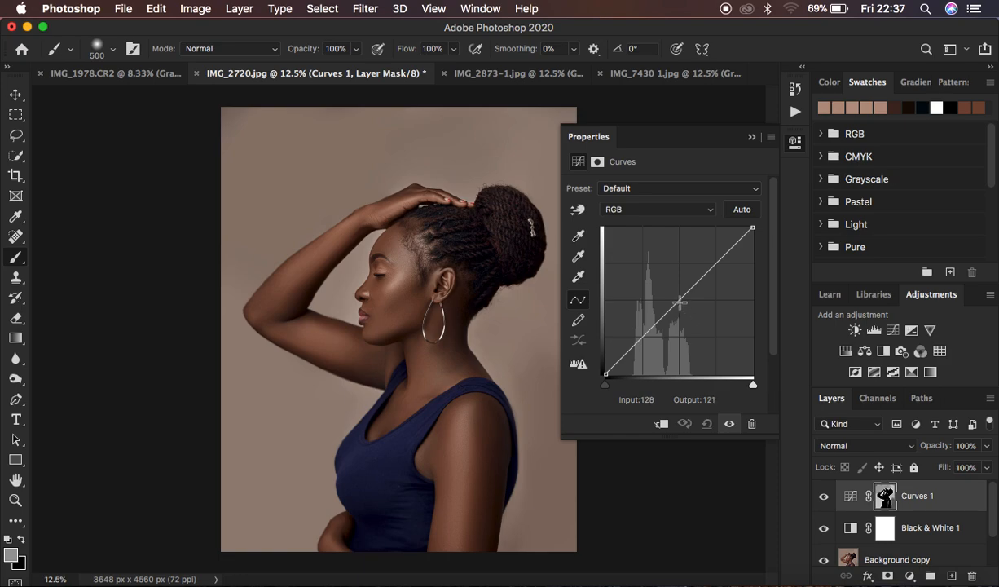
left_click_drag(678, 301, 680, 300)
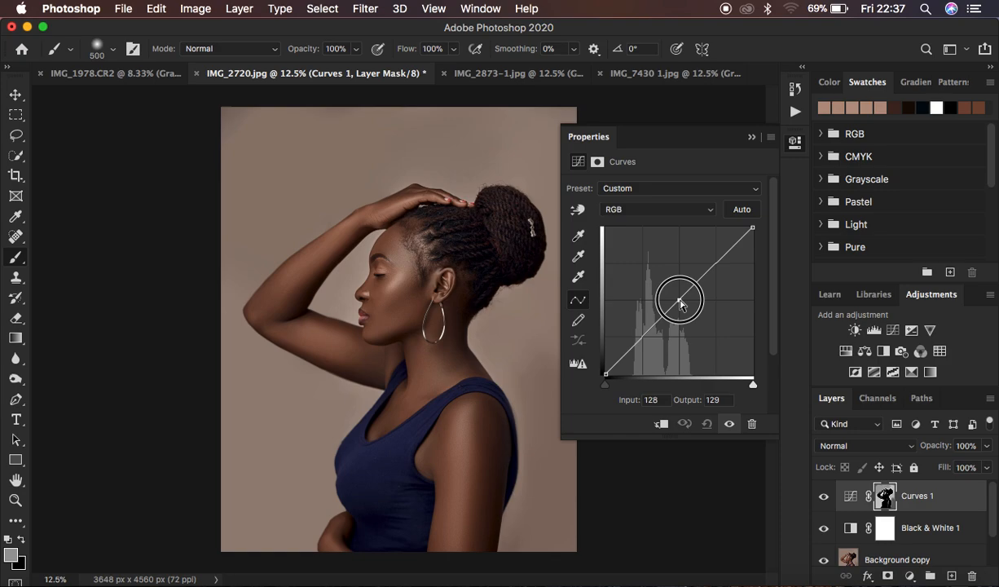
left_click_drag(679, 300, 673, 293)
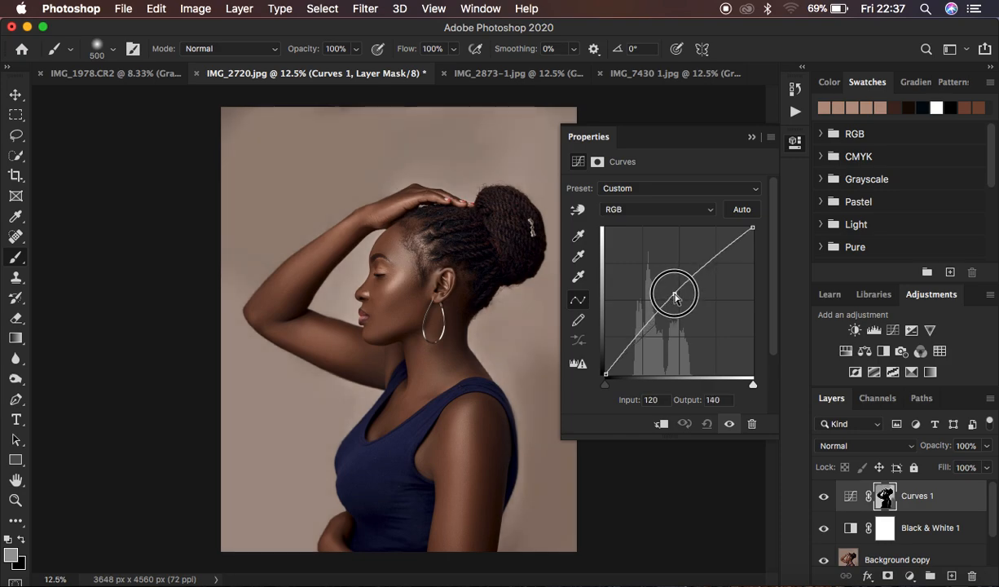
left_click_drag(674, 295, 673, 290)
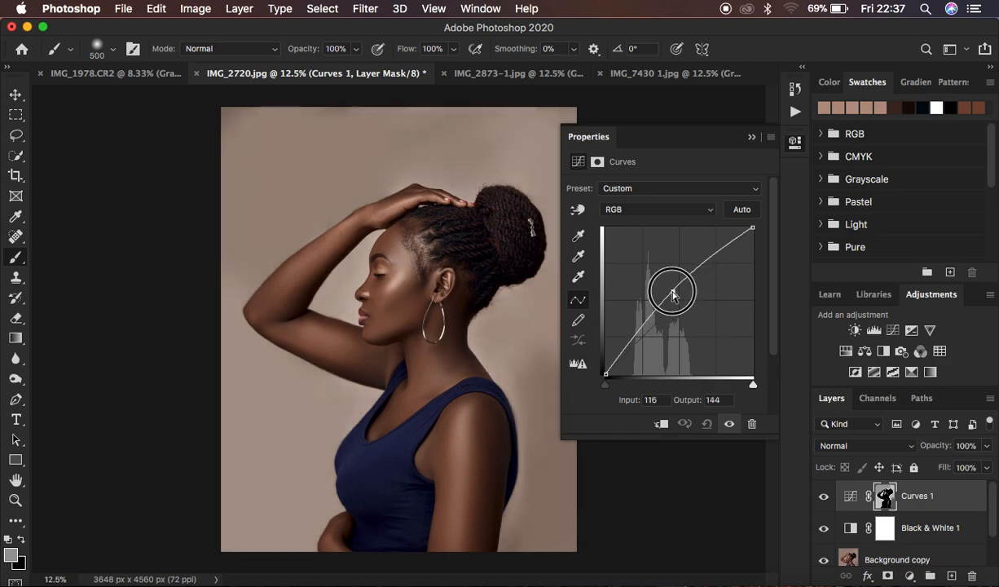
left_click_drag(675, 292, 670, 287)
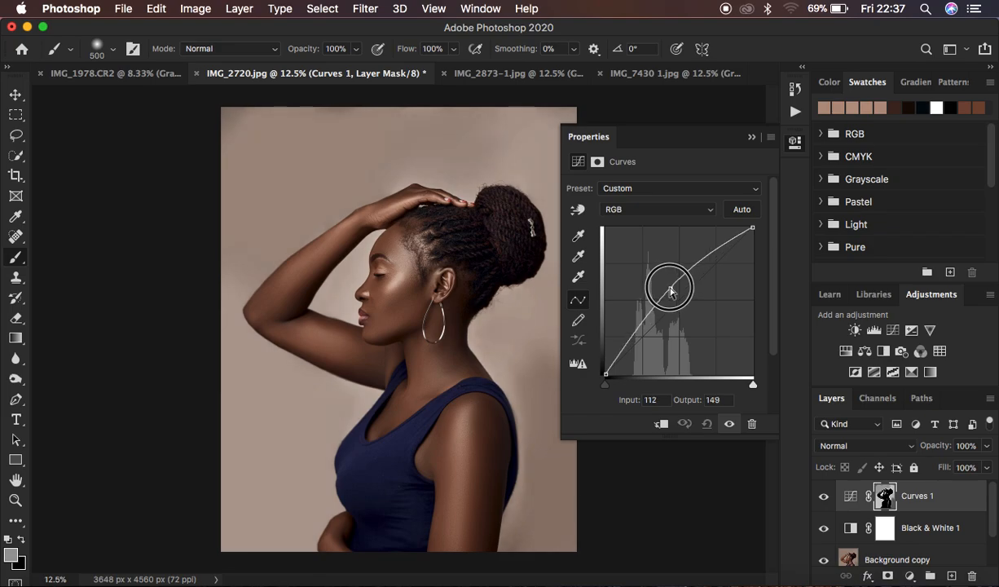
left_click_drag(669, 287, 658, 278)
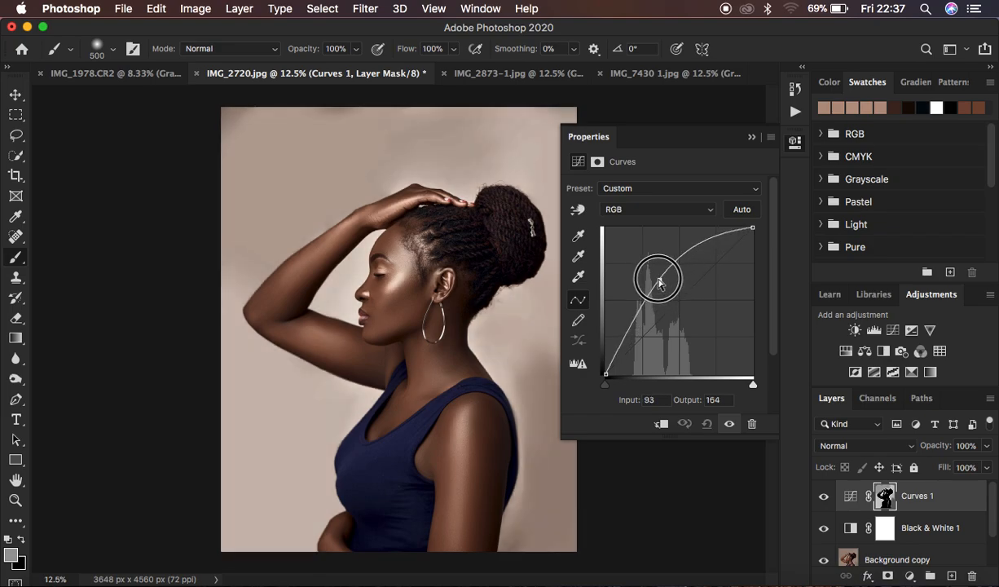
Settle the Curves 1 midpoint at input 112, output 151, compare before/after and close Properties.
left_click_drag(658, 279, 673, 295)
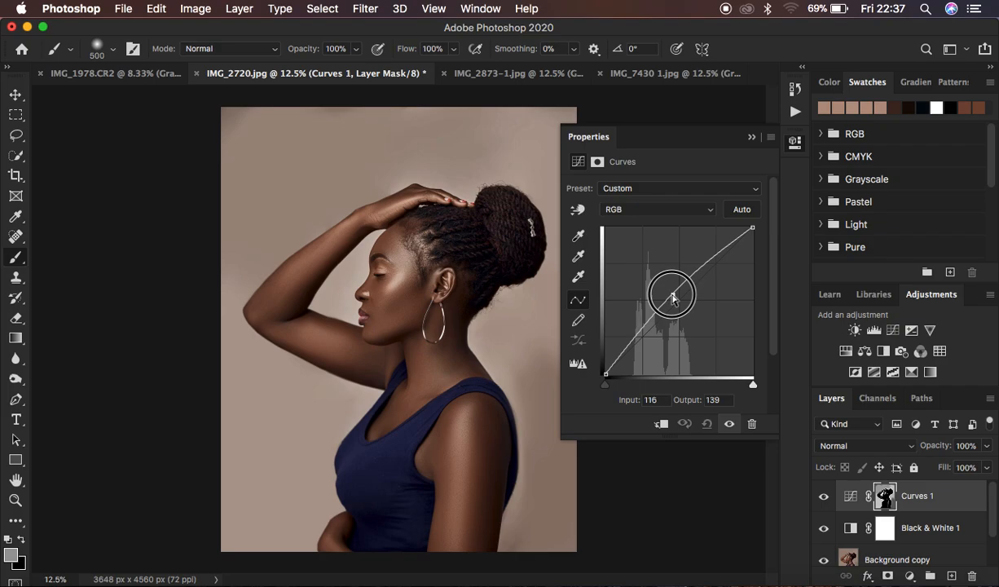
left_click_drag(673, 295, 670, 292)
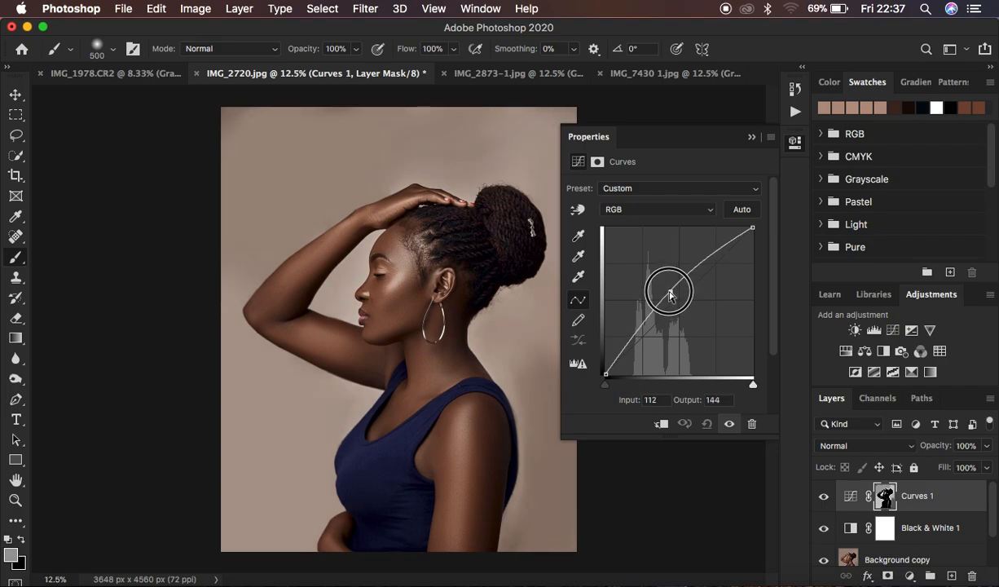
left_click_drag(670, 290, 673, 289)
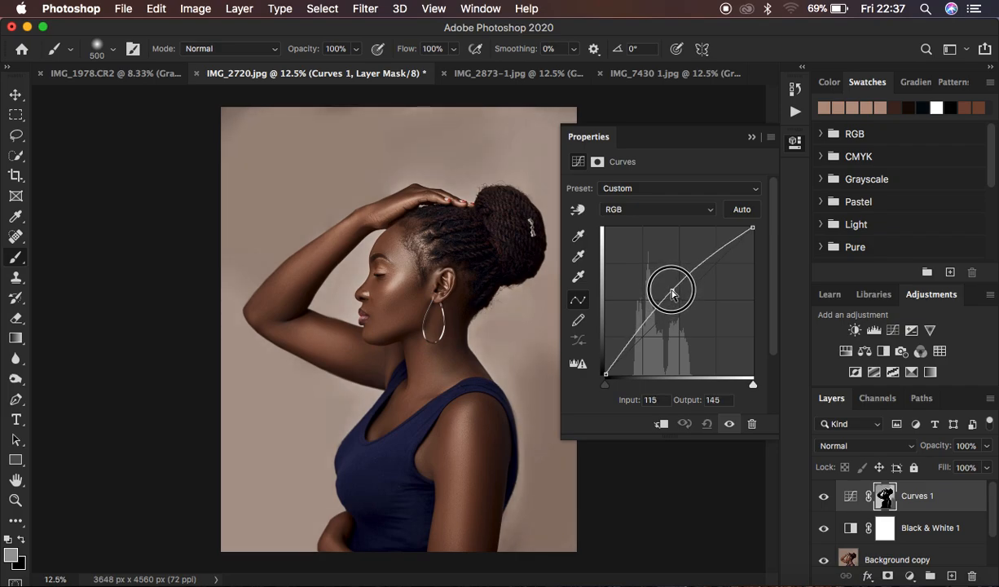
left_click_drag(673, 290, 670, 287)
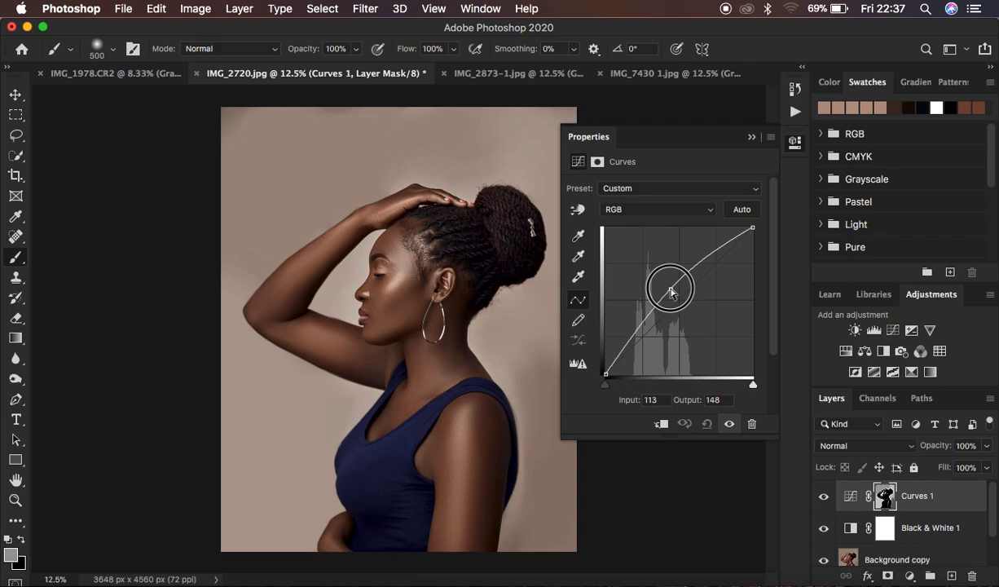
left_click_drag(671, 290, 669, 286)
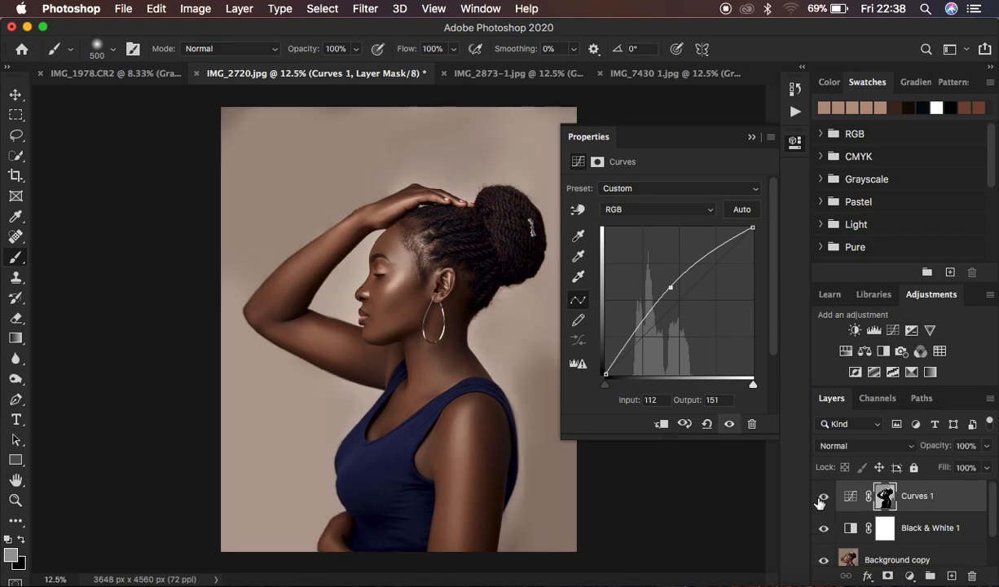
left_click(823, 495)
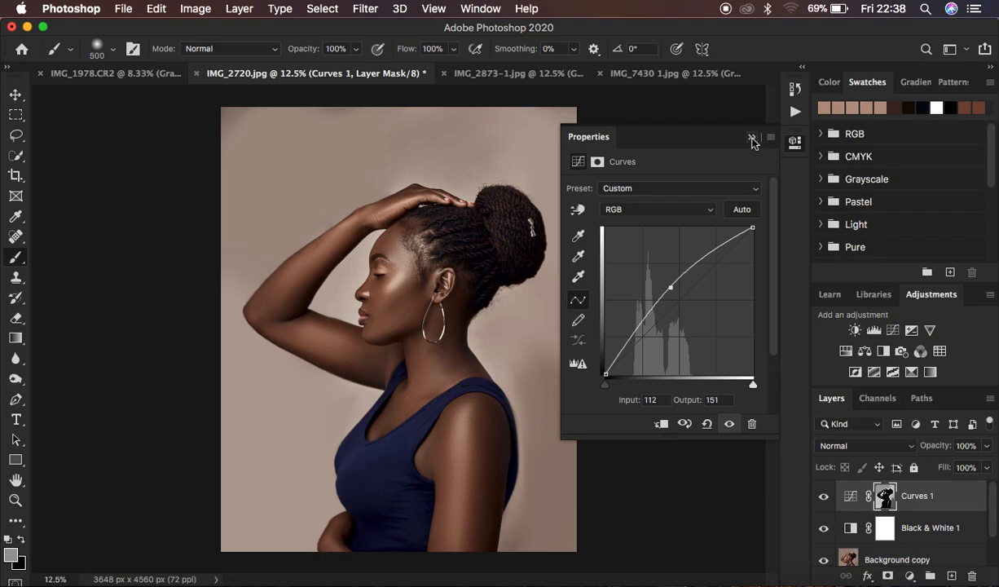
left_click(751, 137)
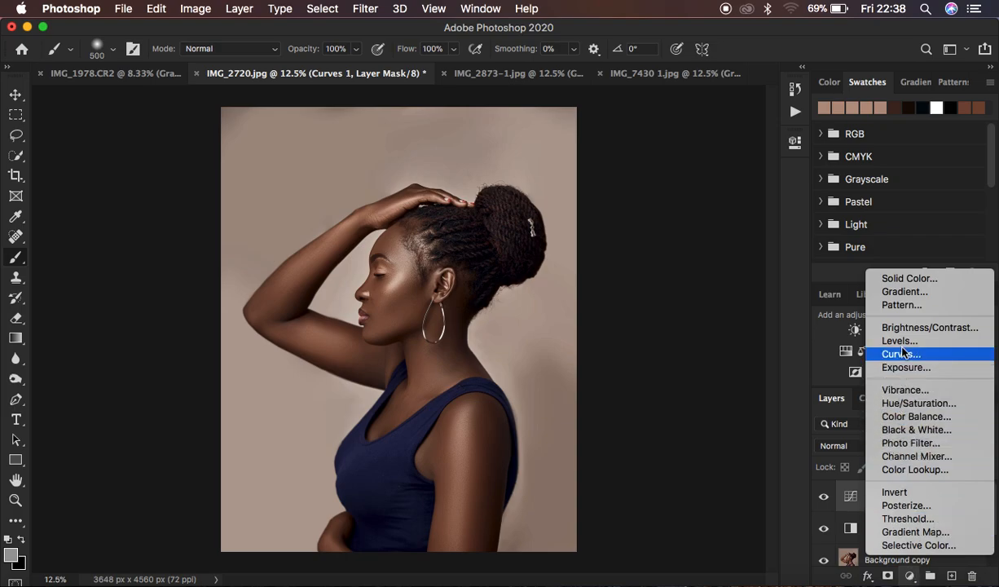
Add Curves 2 and mask it with a Color Range selection of the darker tones.
left_click(901, 352)
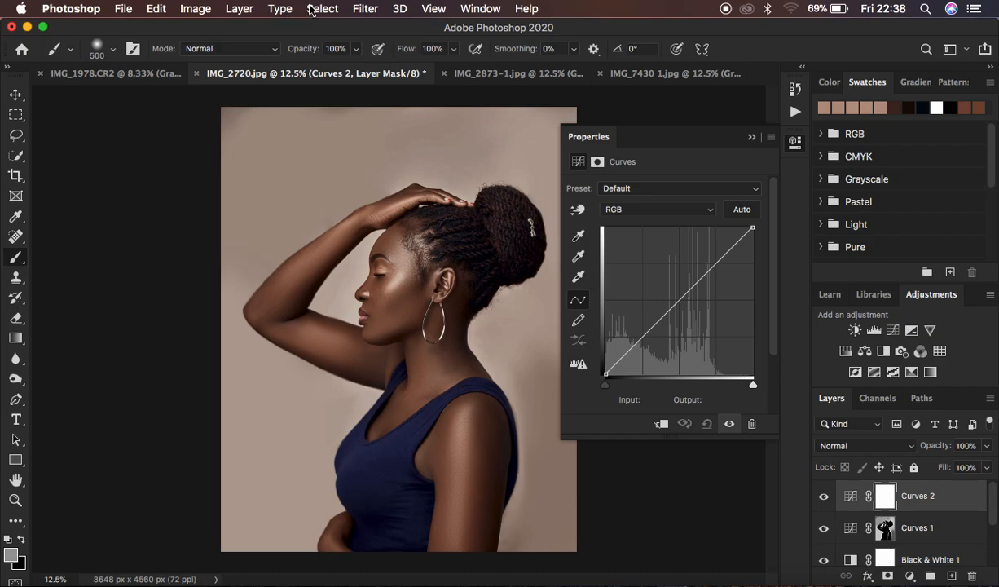
left_click(323, 8)
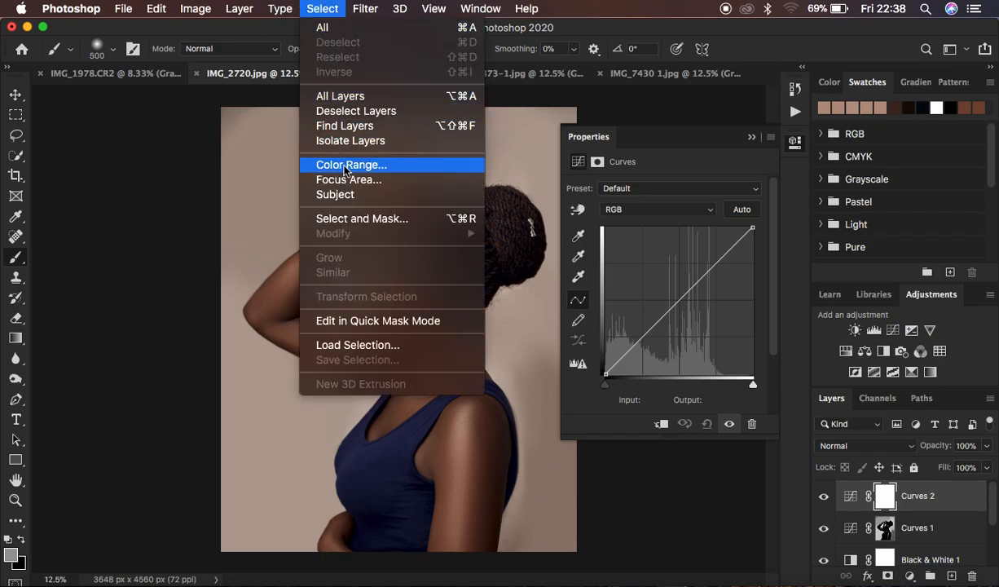
left_click(350, 163)
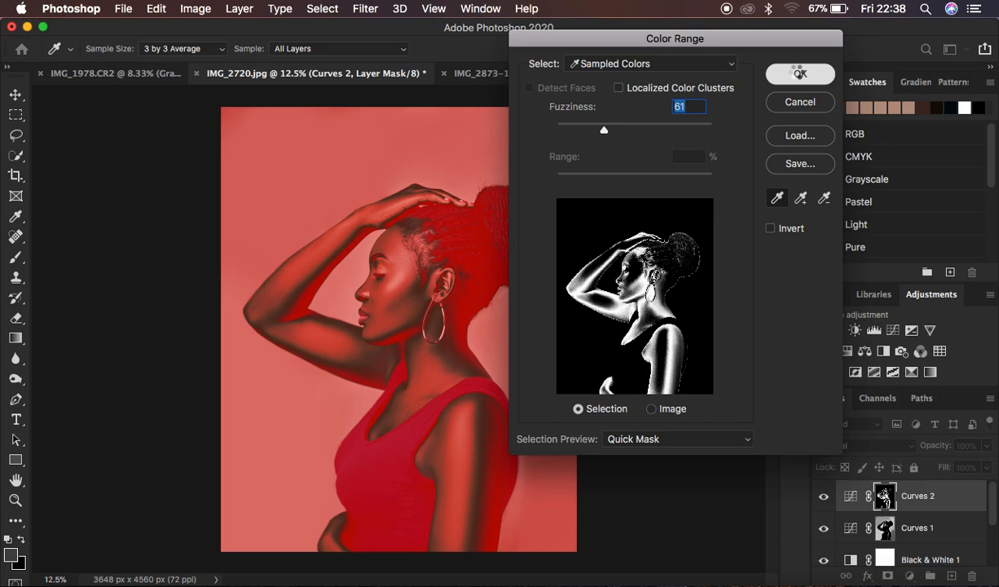
left_click(799, 73)
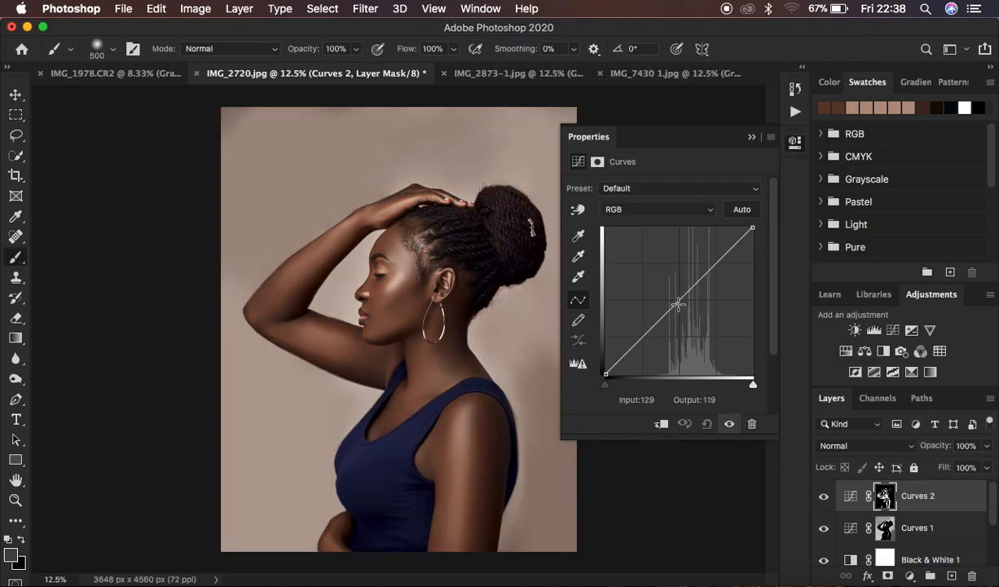
Lower the Curves 2 midpoint to about input 130, output 118 to deepen the shadows.
left_click_drag(678, 304, 681, 303)
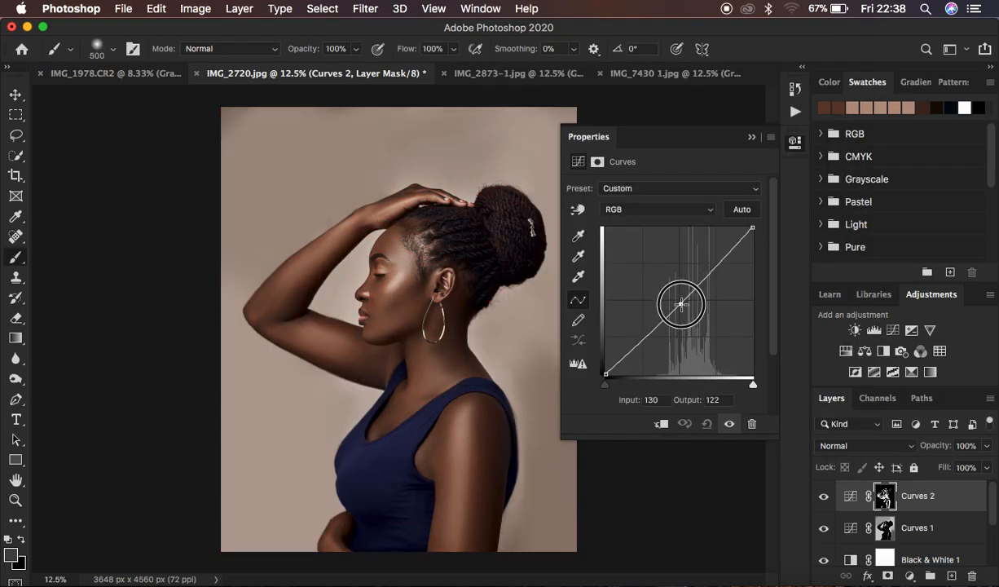
left_click_drag(681, 305, 686, 308)
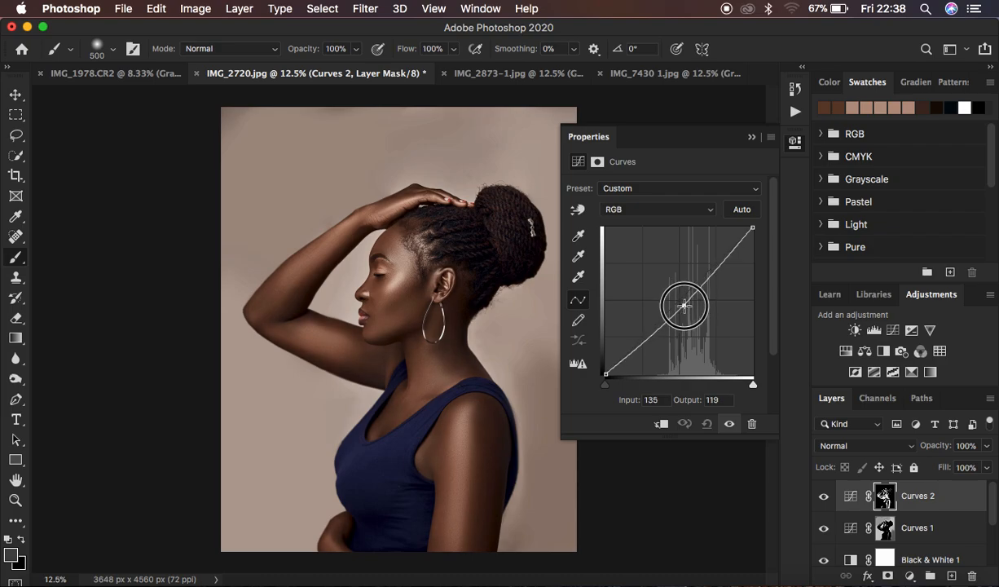
left_click_drag(683, 306, 685, 311)
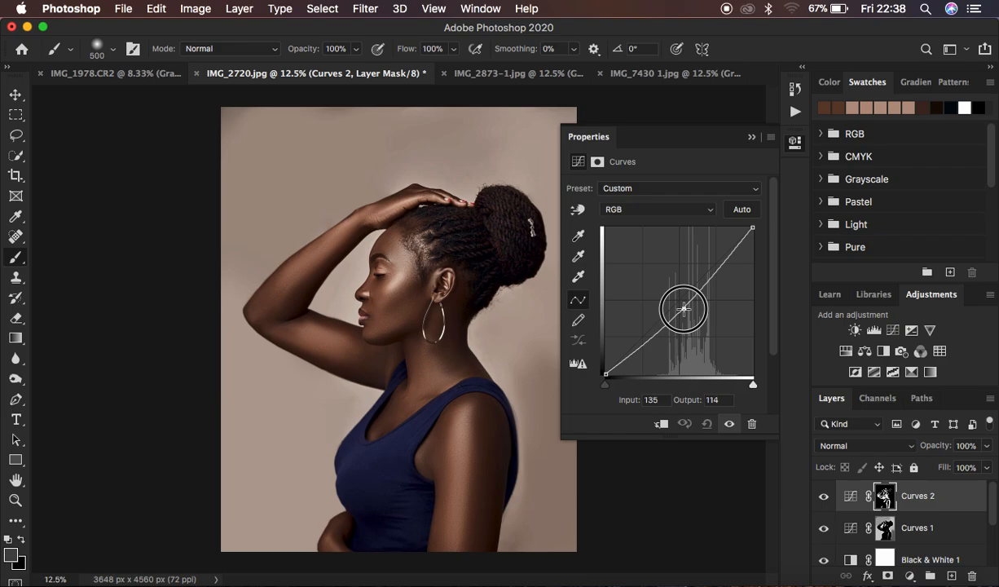
left_click_drag(685, 308, 681, 307)
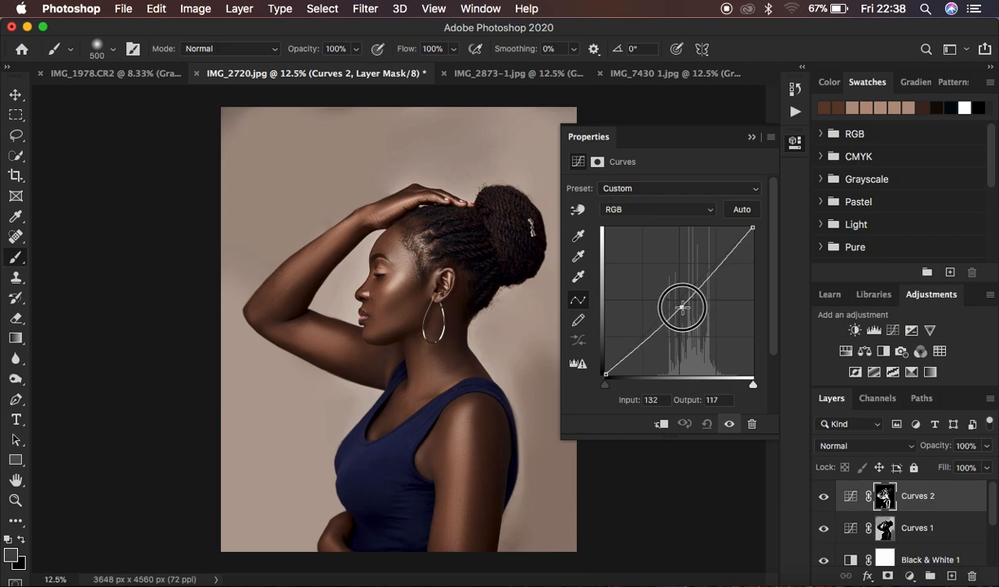
left_click_drag(683, 307, 682, 306)
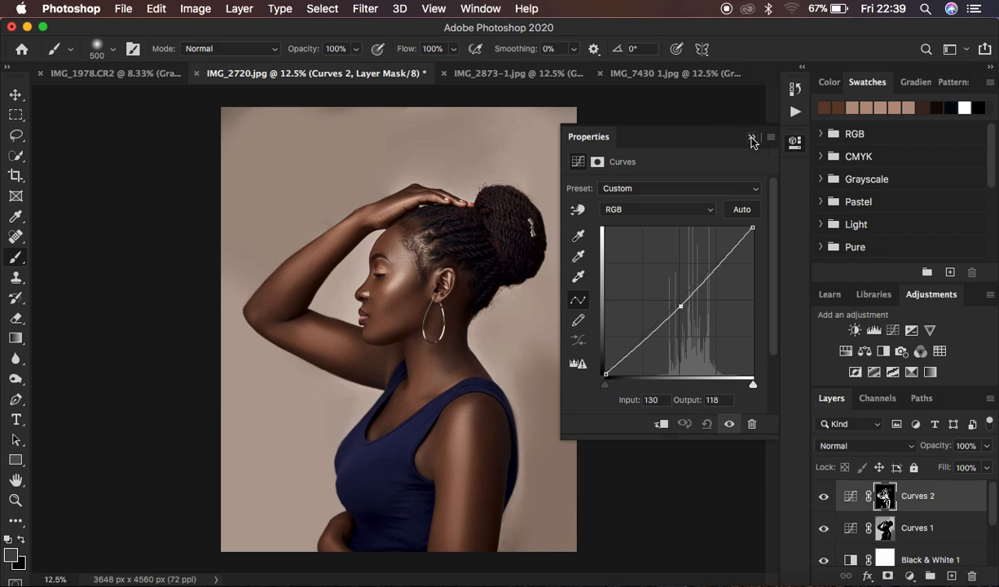
left_click(753, 136)
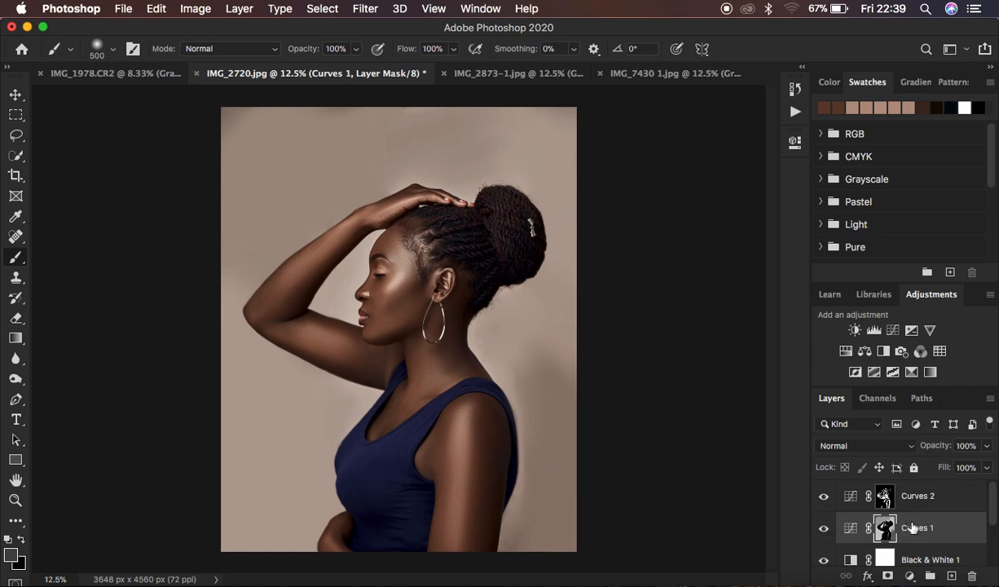
Rename the Curves layers highlights and shadows and set highlights to Luminosity blending.
double_click(918, 528)
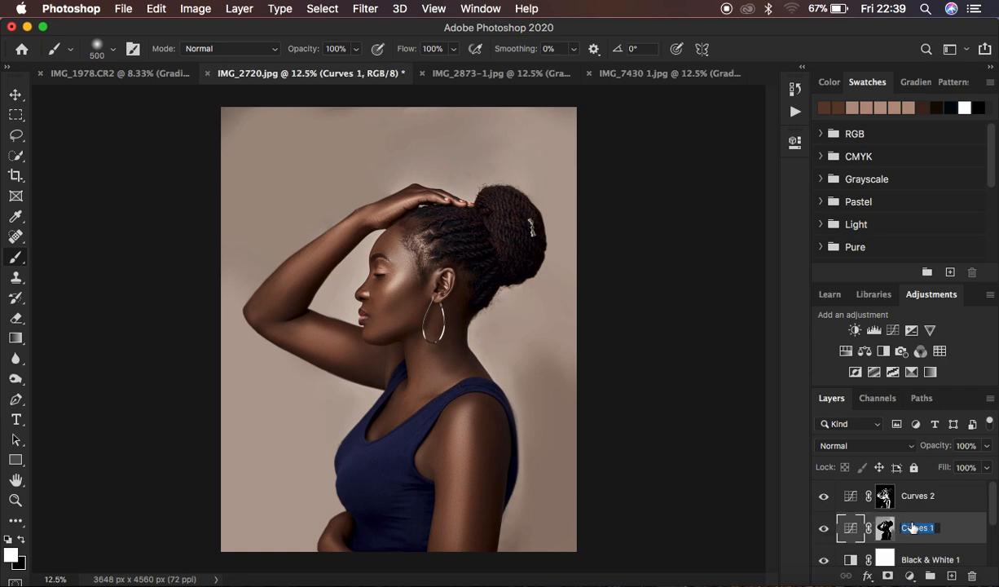
type("highlights")
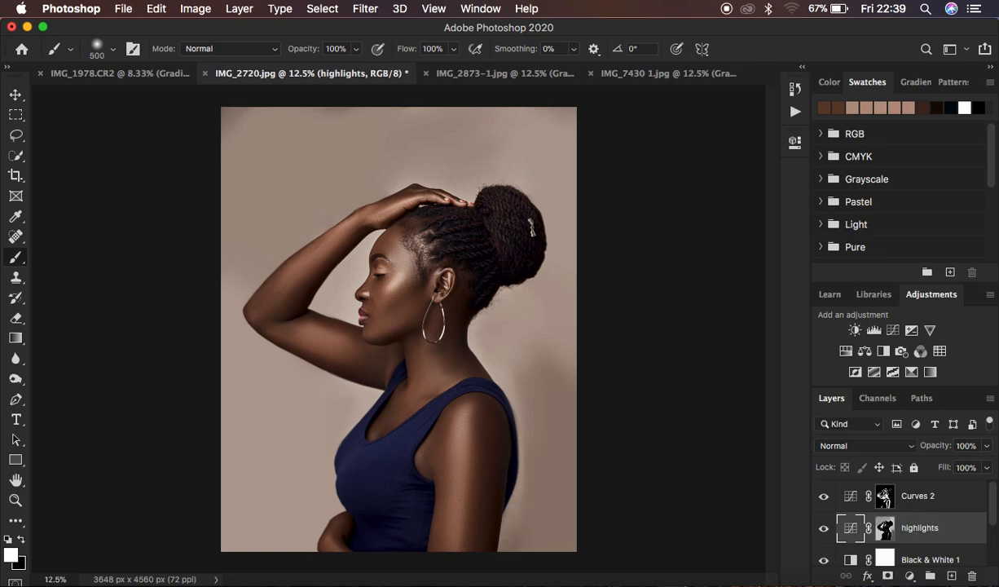
double_click(918, 496)
type("shadows")
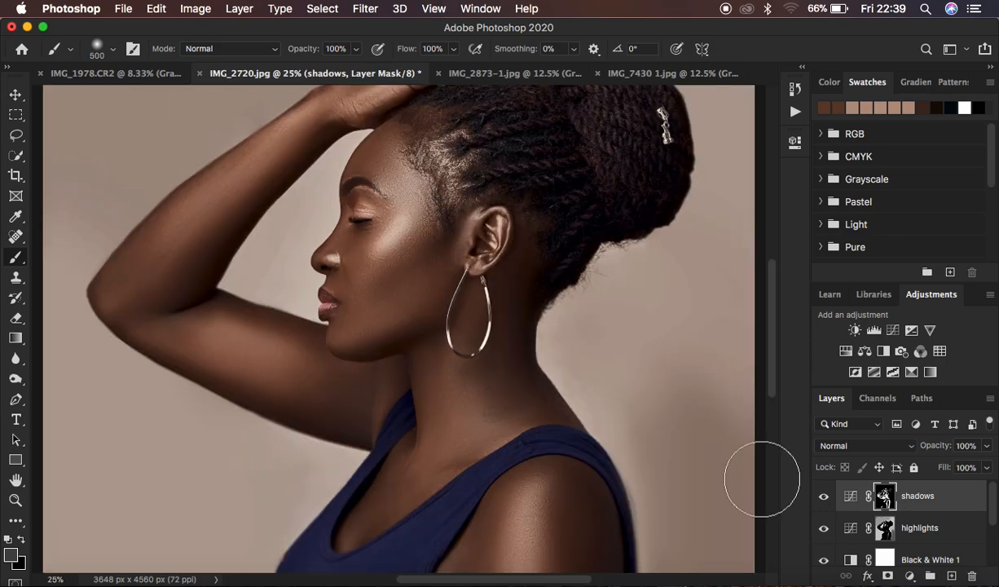
left_click(864, 446)
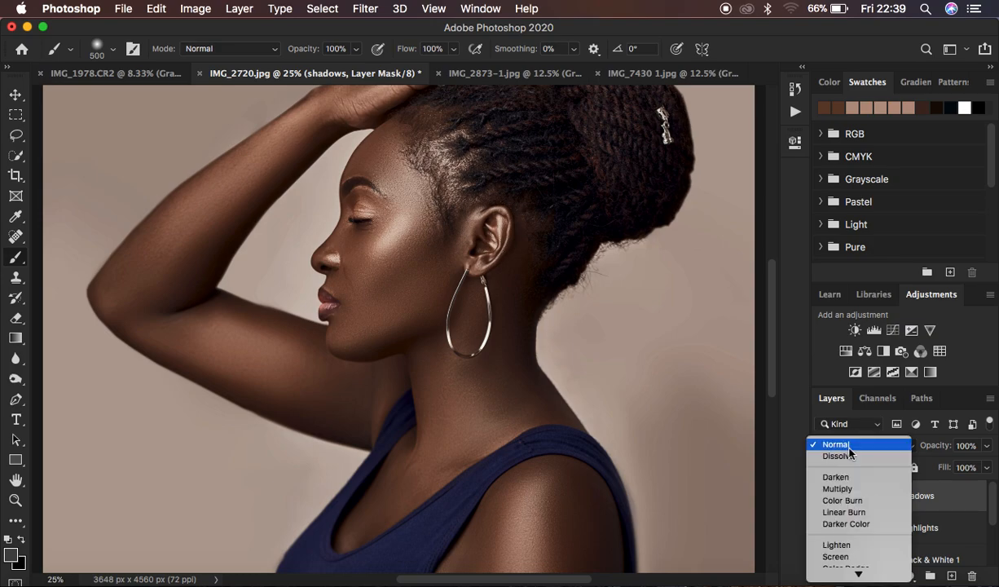
left_click(847, 444)
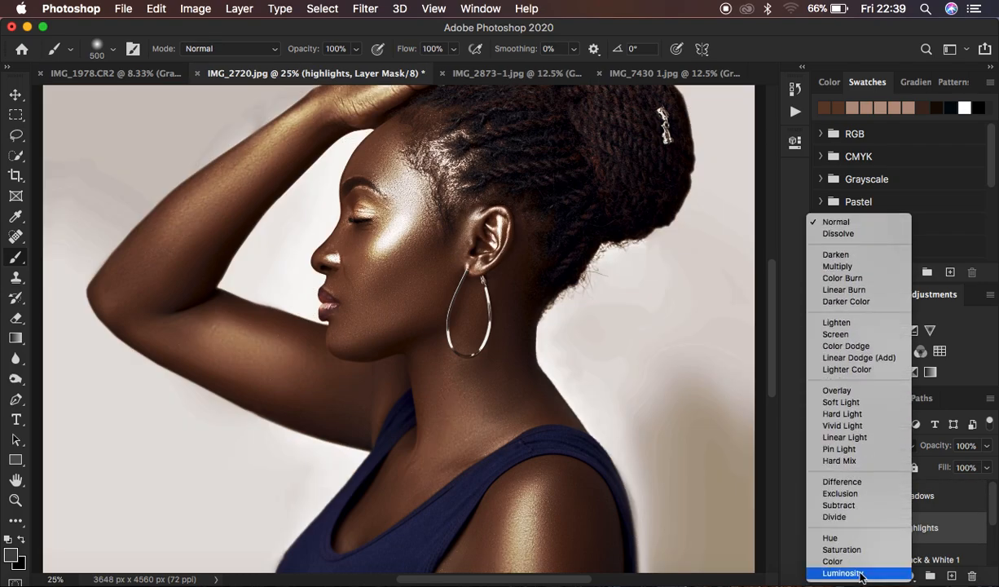
left_click(854, 570)
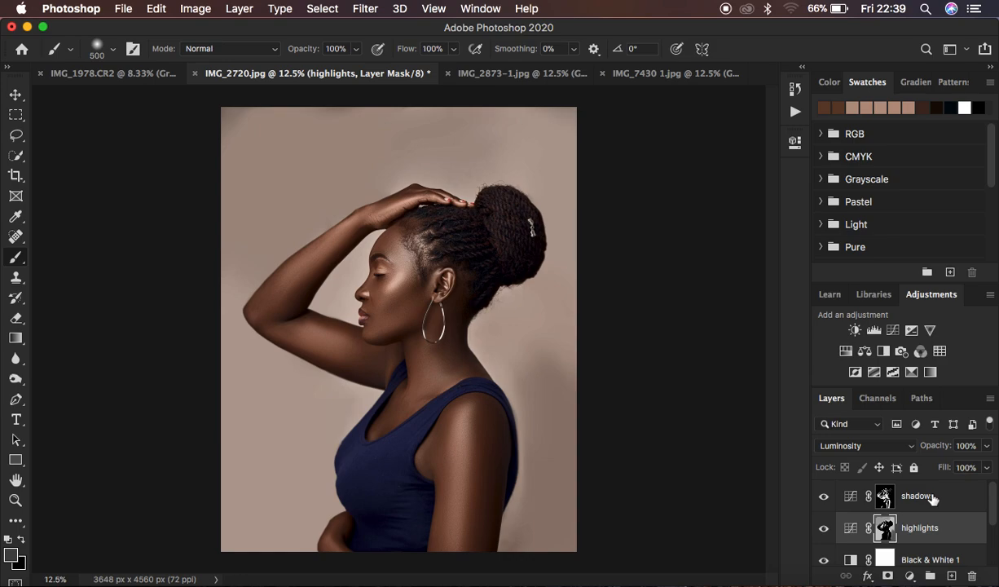
mouse_move(436, 311)
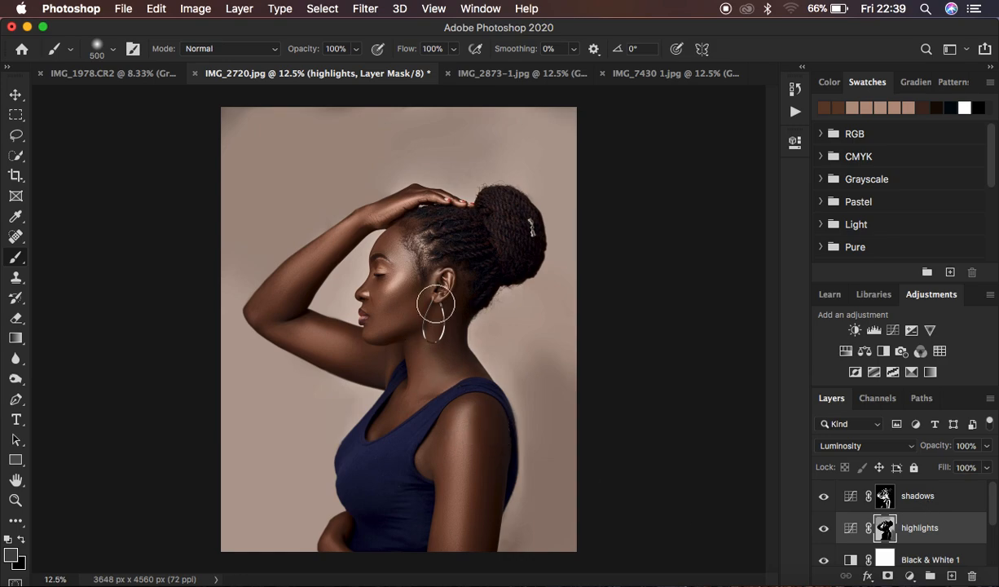
mouse_move(384, 341)
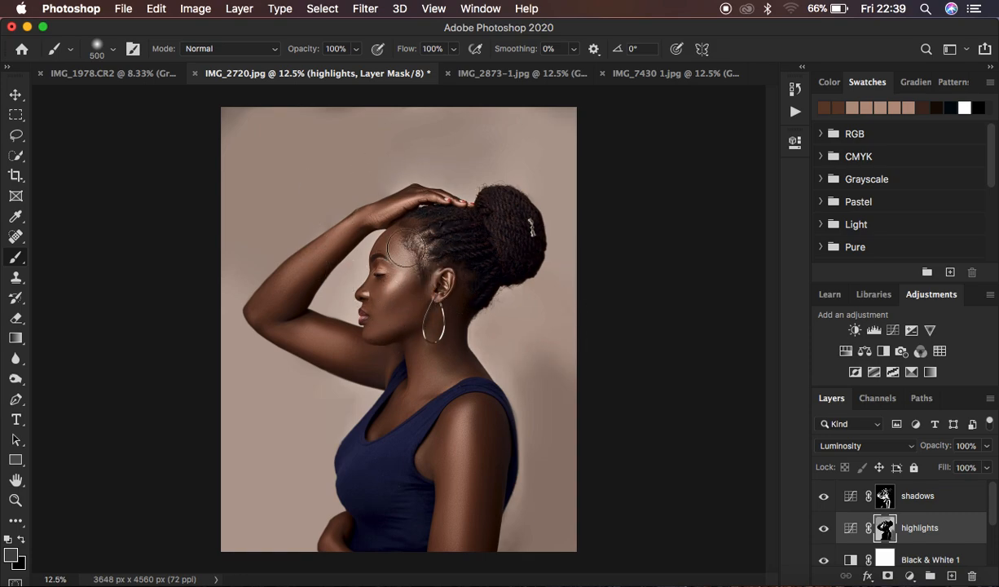
mouse_move(656, 330)
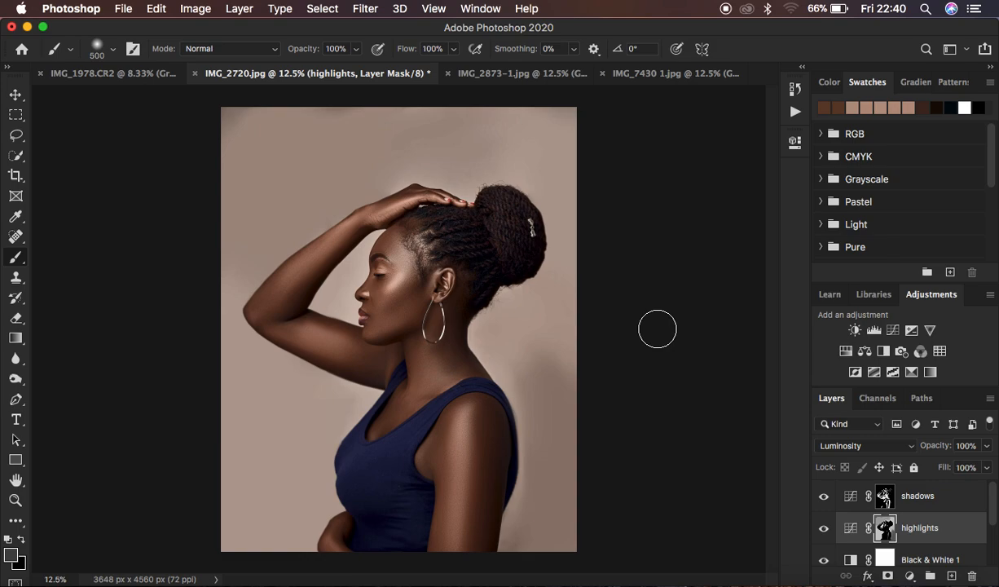
mouse_move(955, 495)
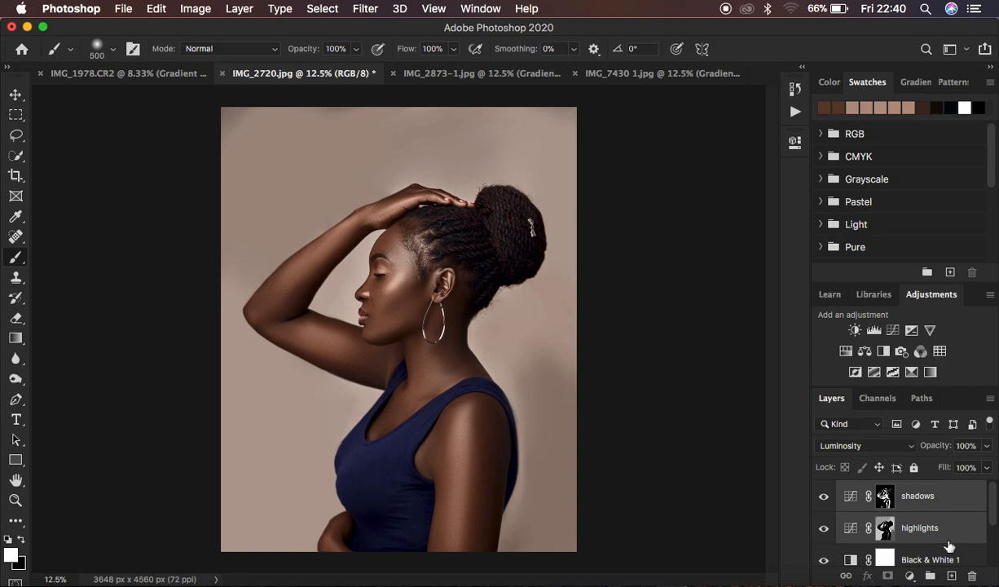
mouse_move(948, 528)
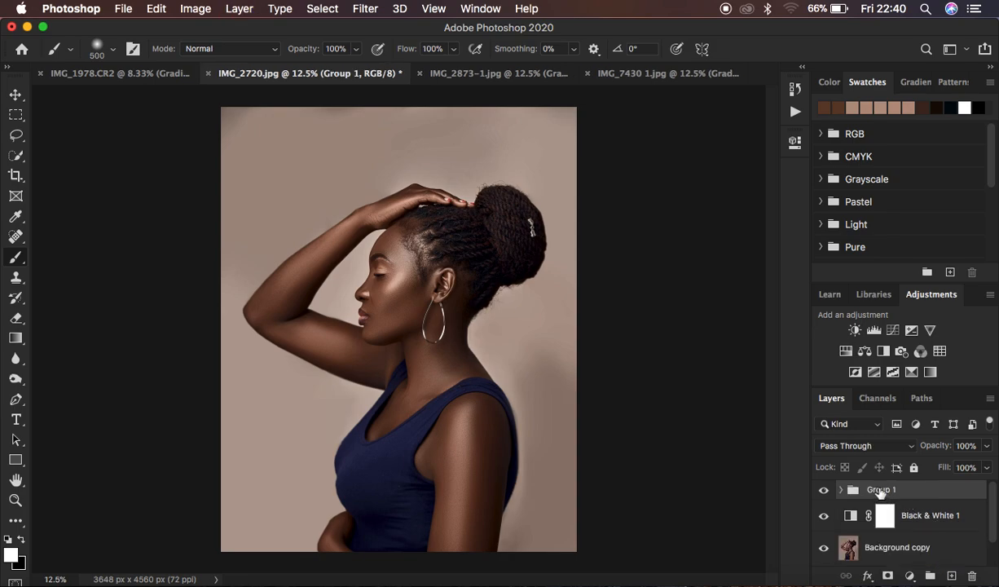
Rename the new group of the two Curves layers to GLOW.
double_click(880, 489)
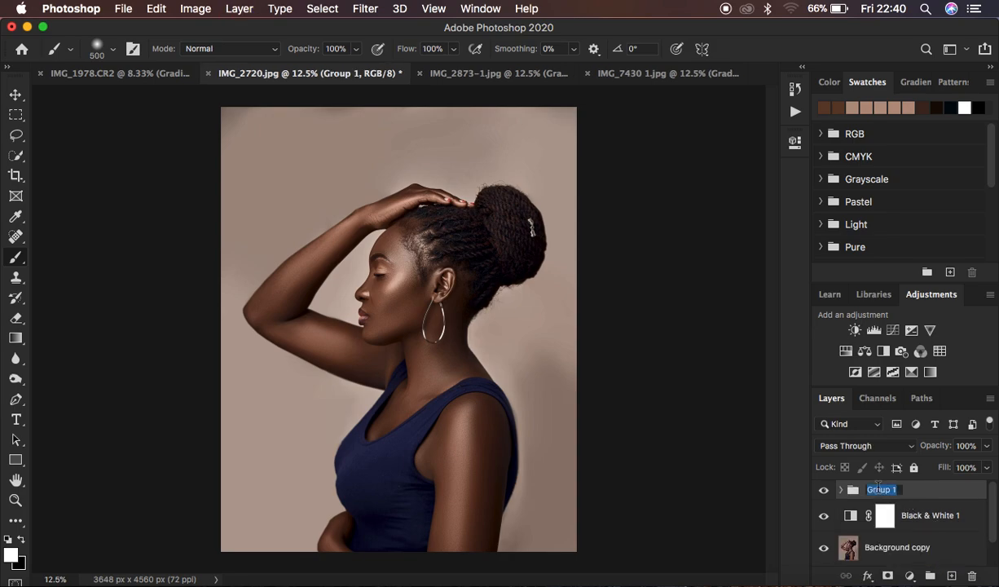
type("GLOW")
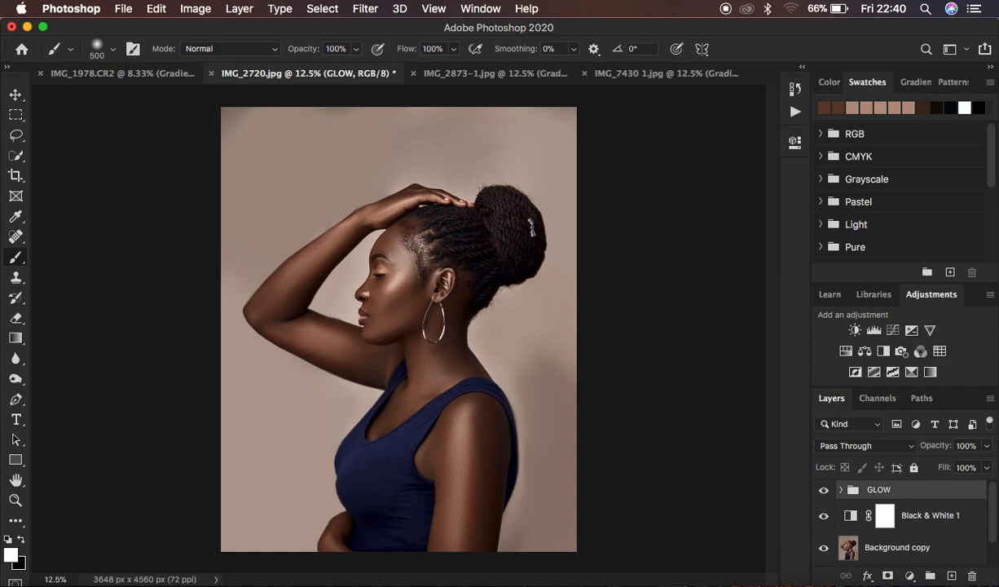
mouse_move(878, 488)
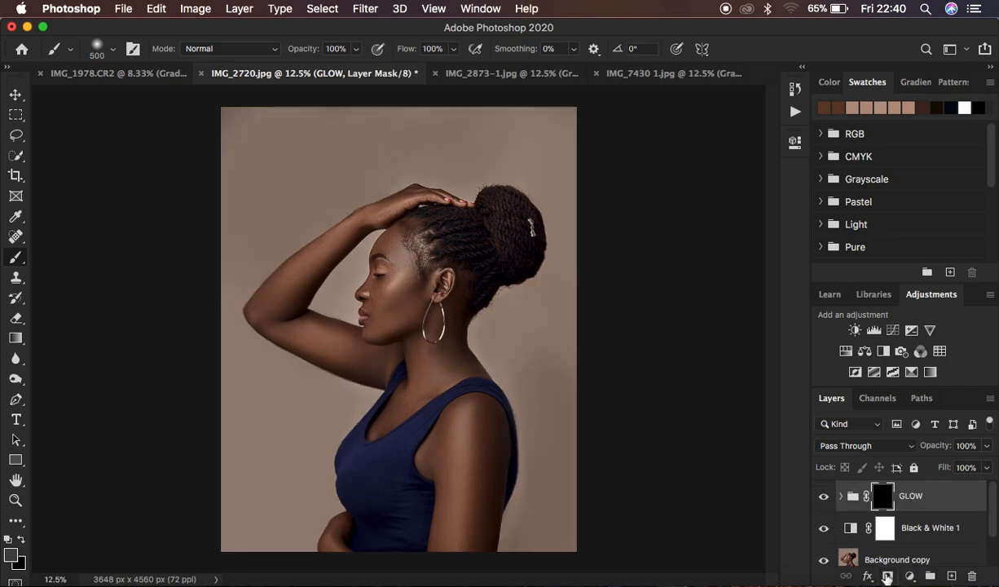
mouse_move(424, 296)
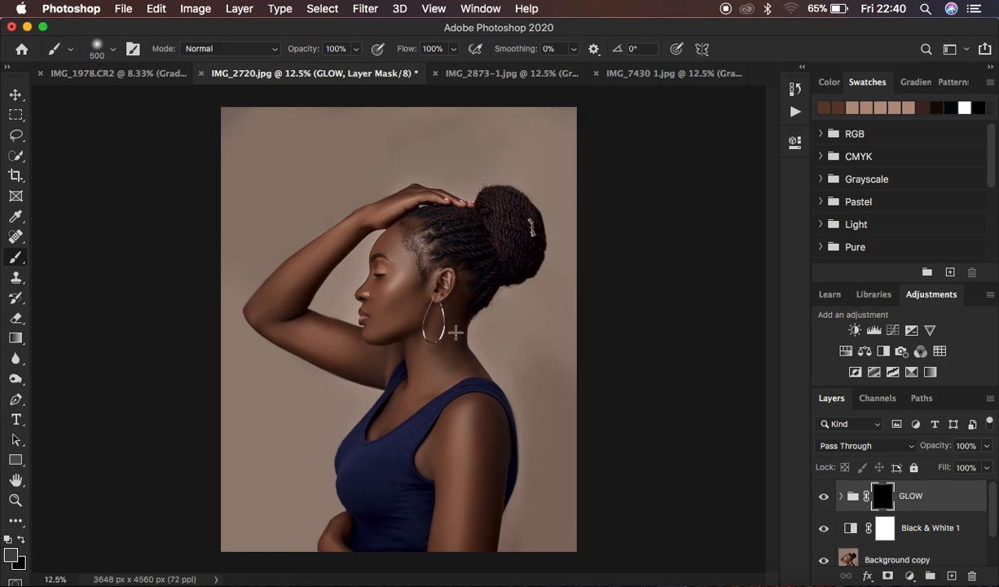
mouse_move(26, 264)
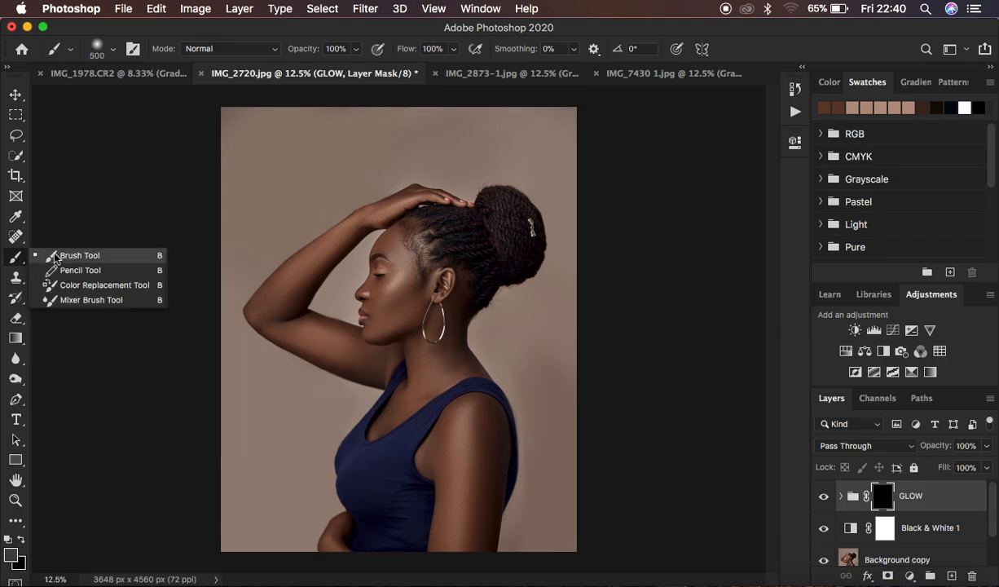
Switch to the Brush Tool and bring up its size and hardness settings.
left_click(78, 254)
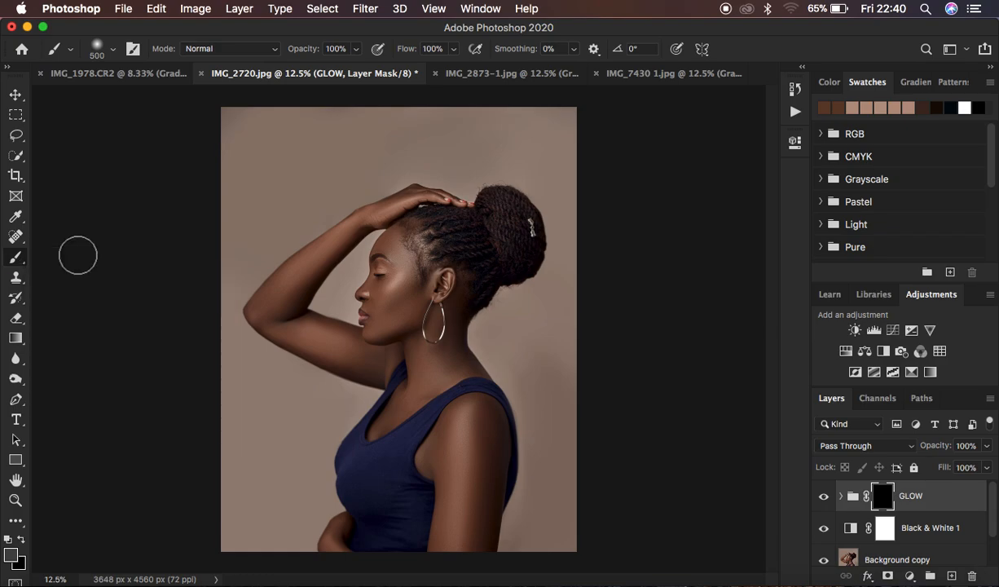
left_click(115, 49)
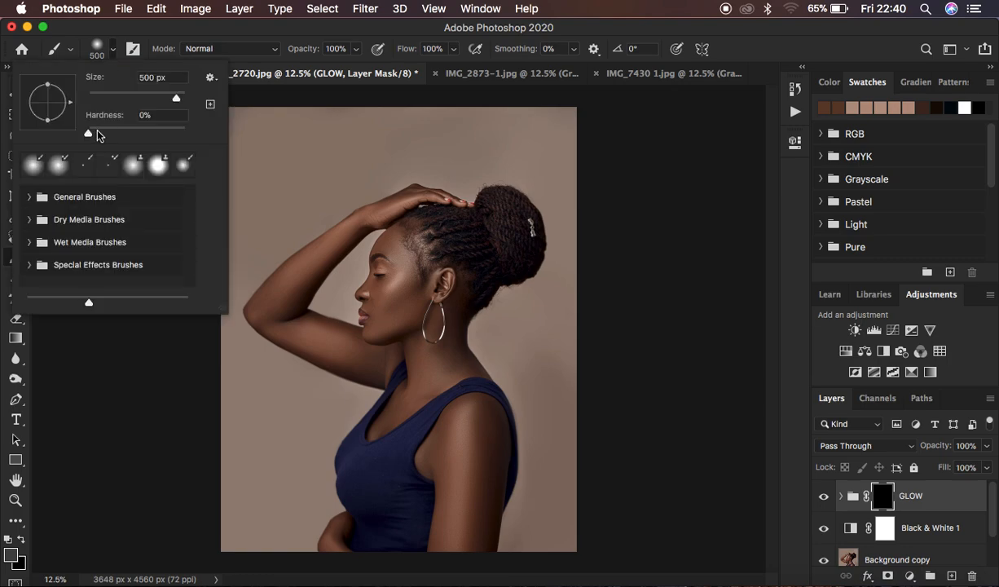
mouse_move(417, 72)
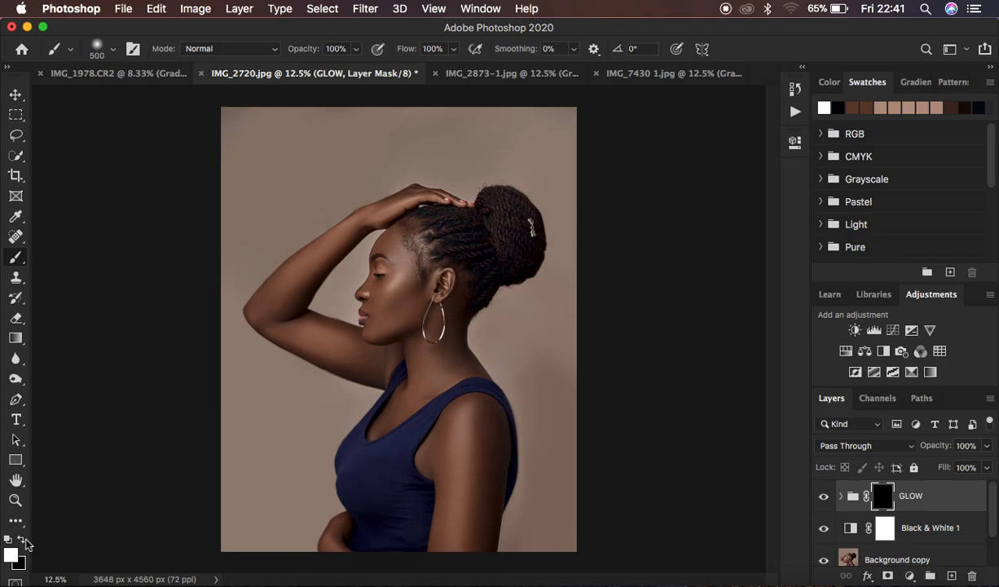
mouse_move(16, 554)
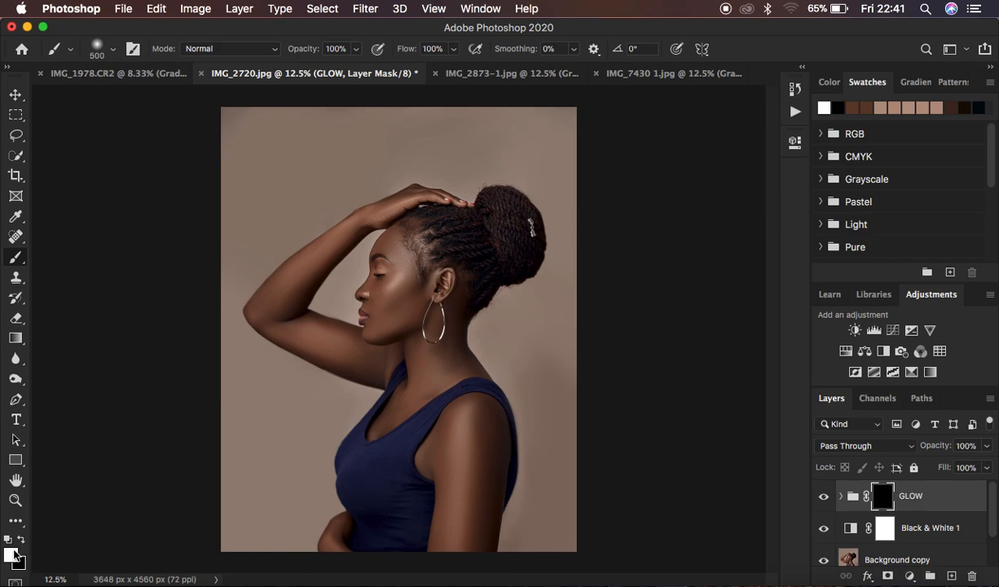
mouse_move(413, 301)
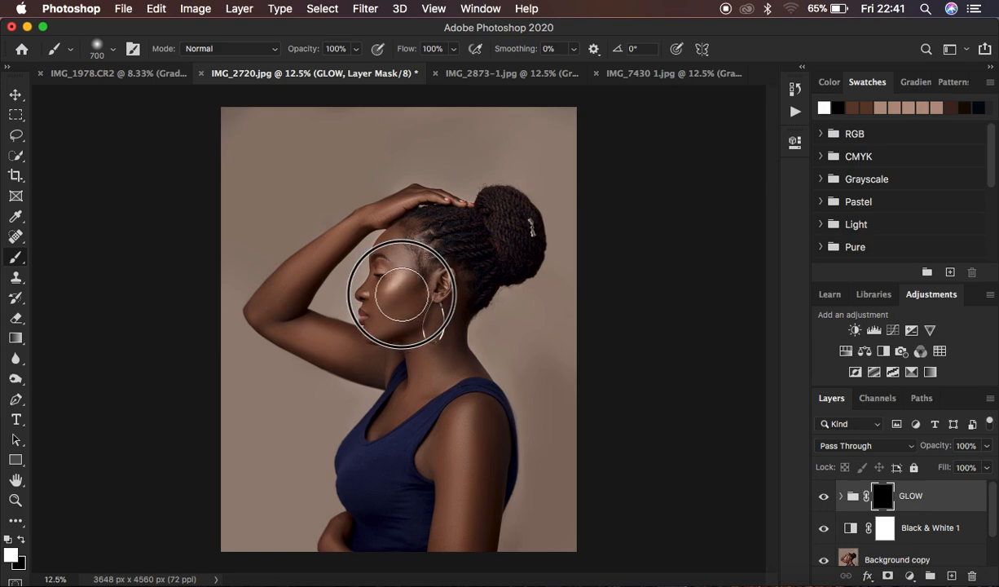
Paint white on the GLOW mask over the cheek, chin, raised hand, shoulder and neck.
left_click_drag(399, 294, 421, 342)
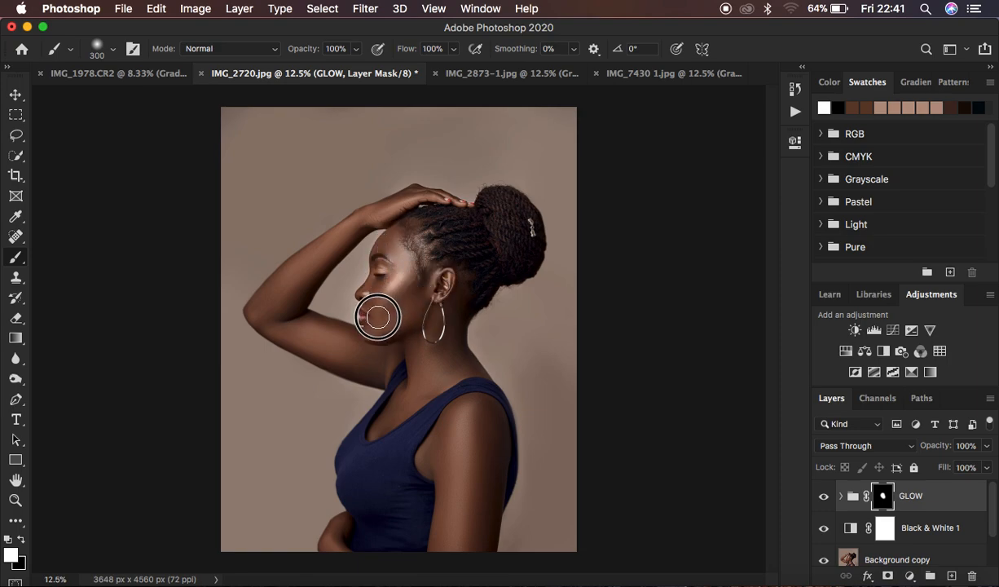
left_click_drag(378, 316, 447, 277)
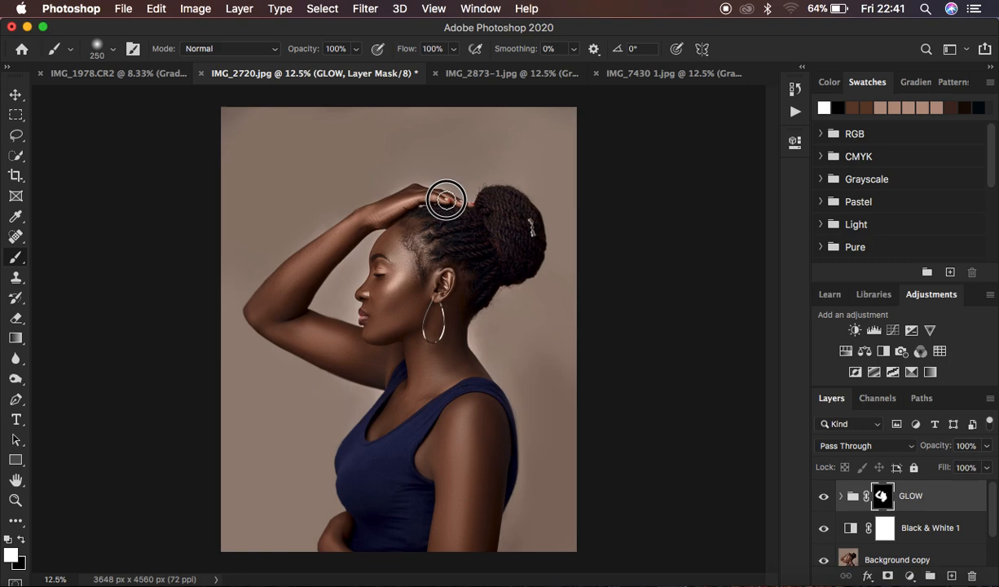
left_click_drag(446, 202, 329, 337)
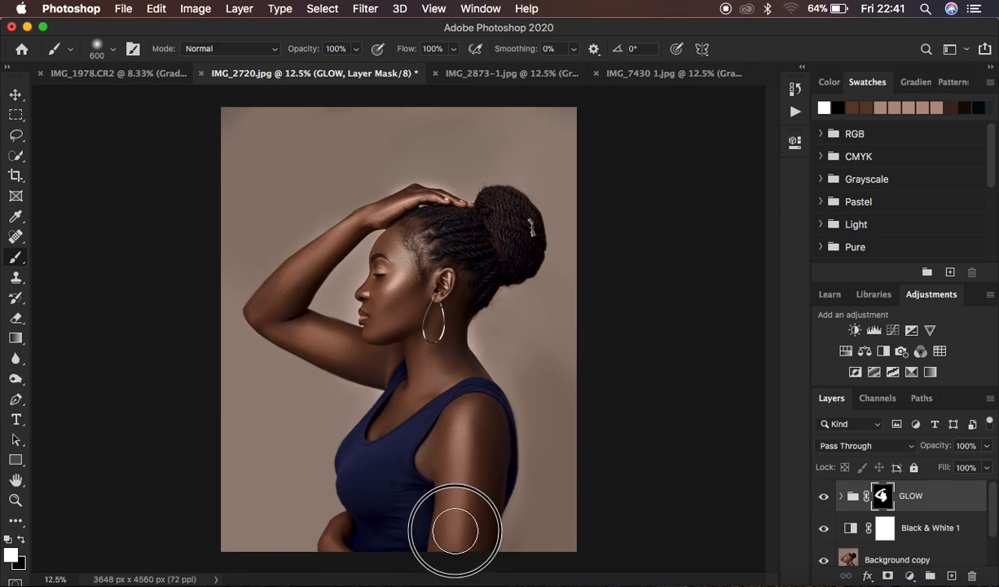
mouse_move(463, 427)
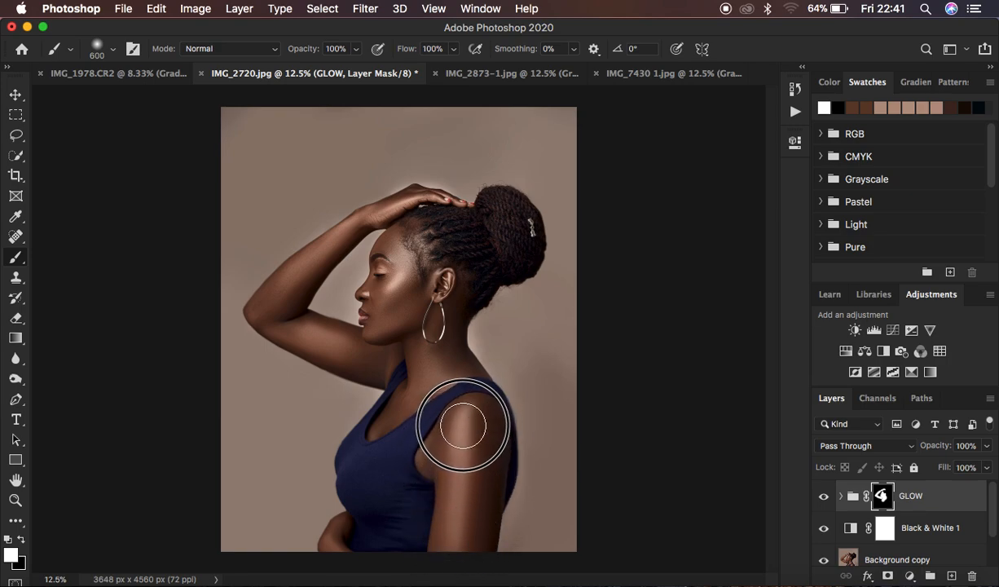
left_click_drag(465, 424, 416, 414)
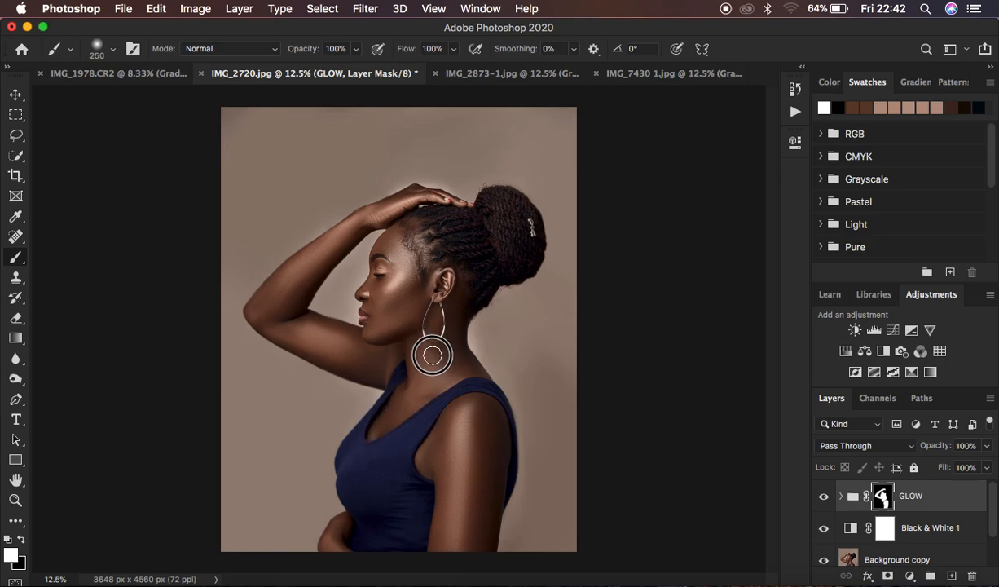
left_click_drag(432, 356, 332, 528)
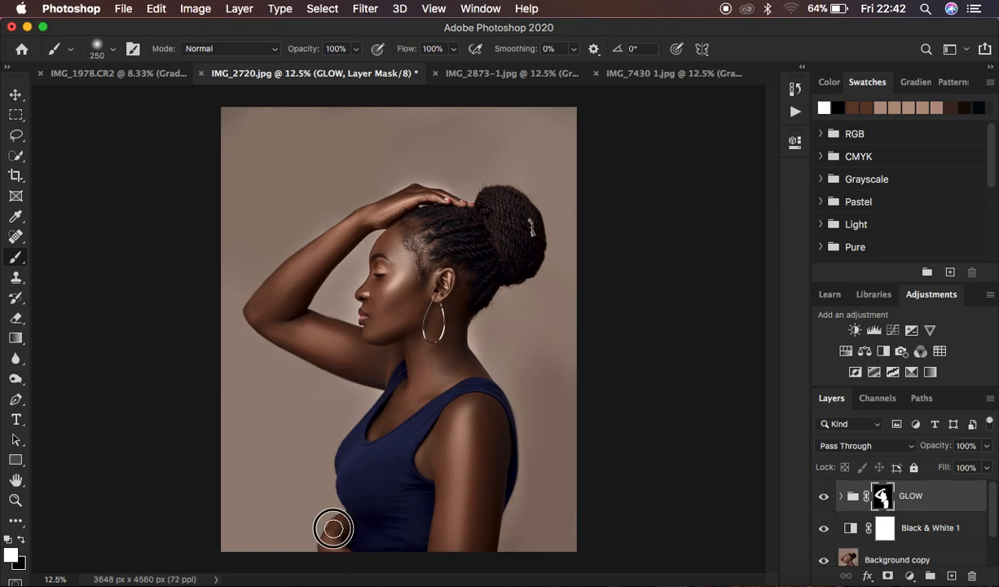
mouse_move(420, 282)
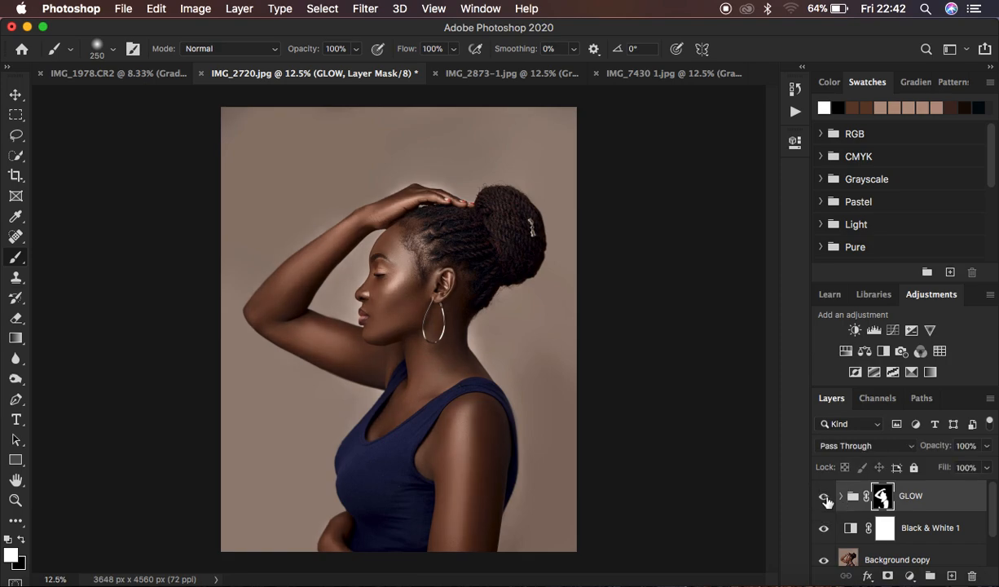
mouse_move(825, 495)
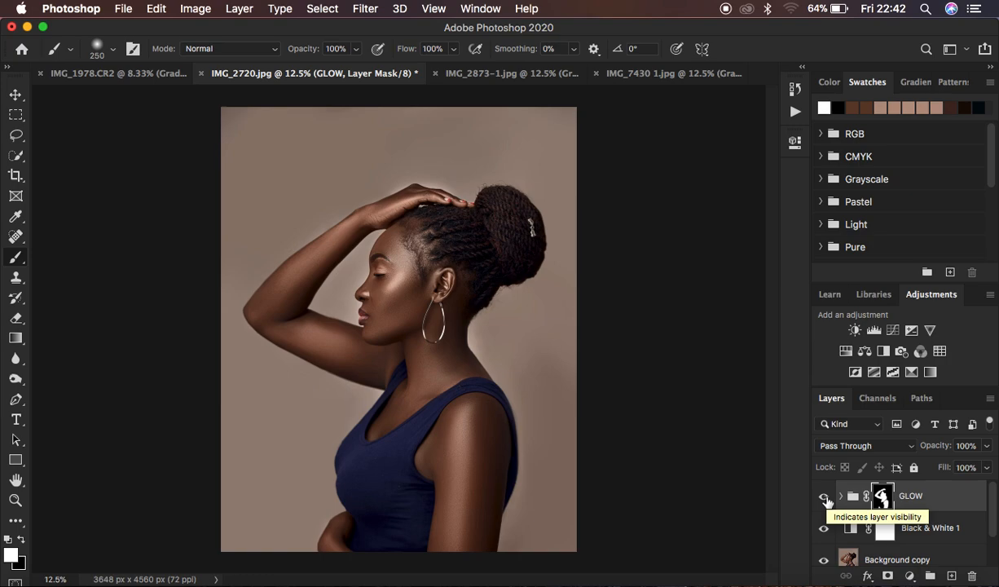
mouse_move(937, 459)
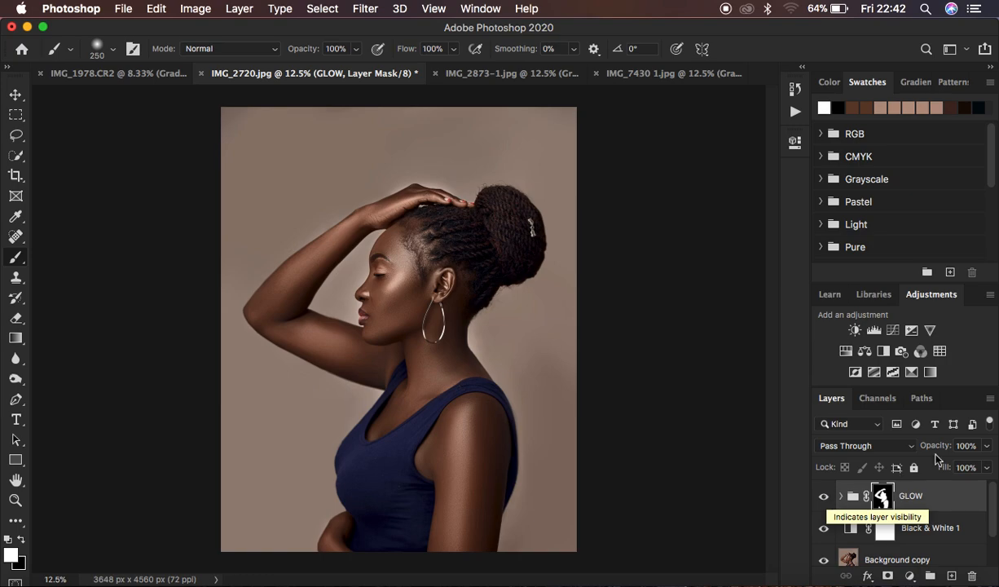